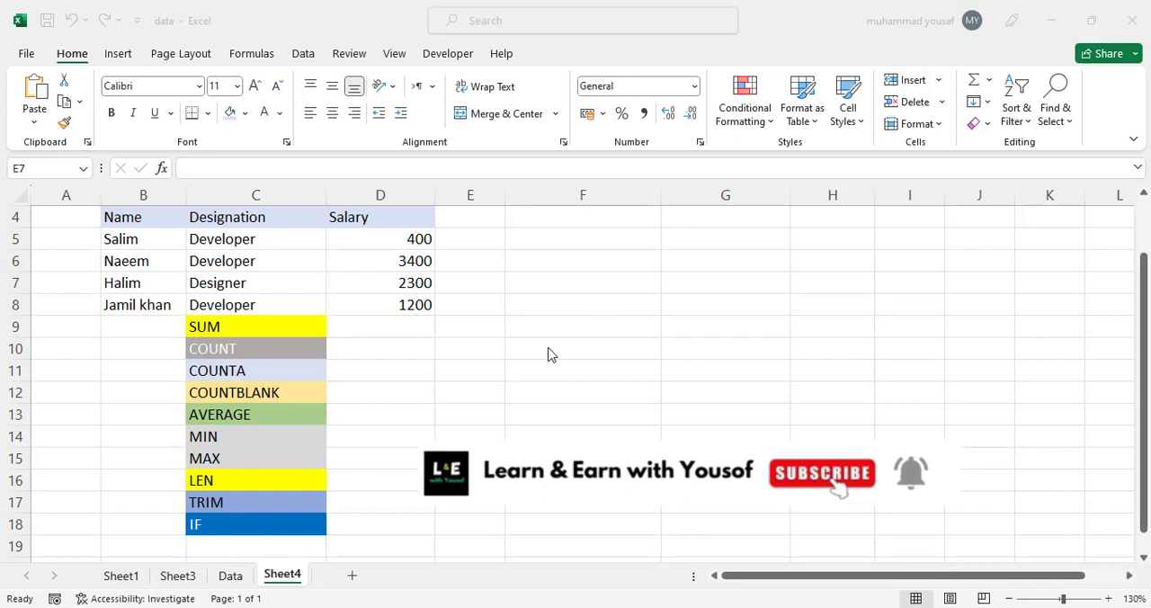
pyautogui.moveTo(284, 338)
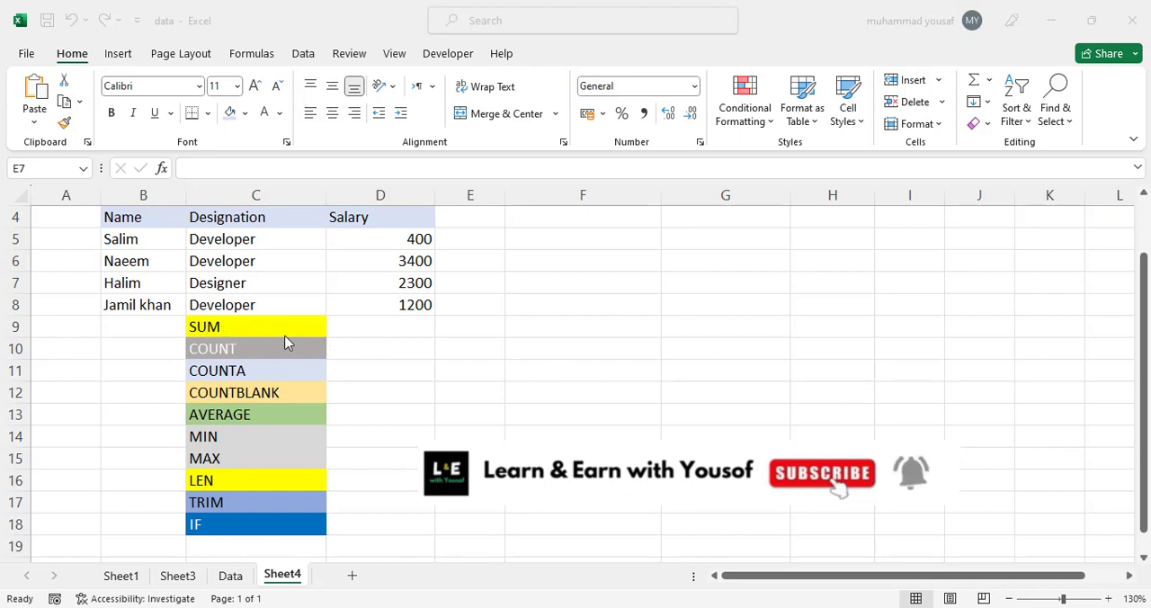
# Enter a SUM formula over the salaries D5:D8 beside the SUM label.
pyautogui.click(380, 327)
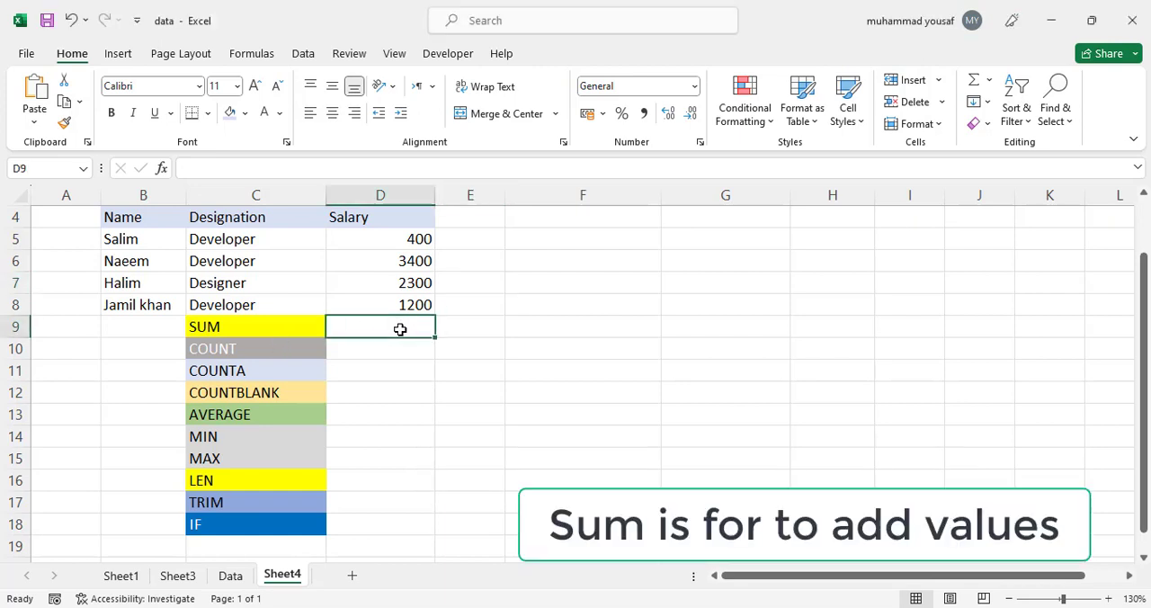
pyautogui.write('=')
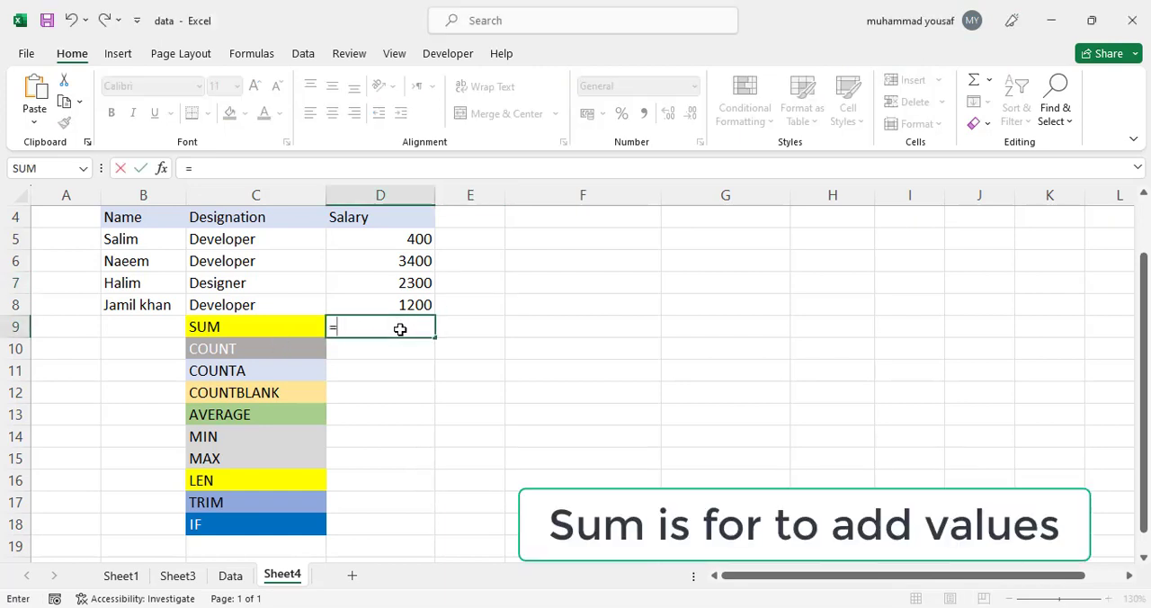
pyautogui.write('sum')
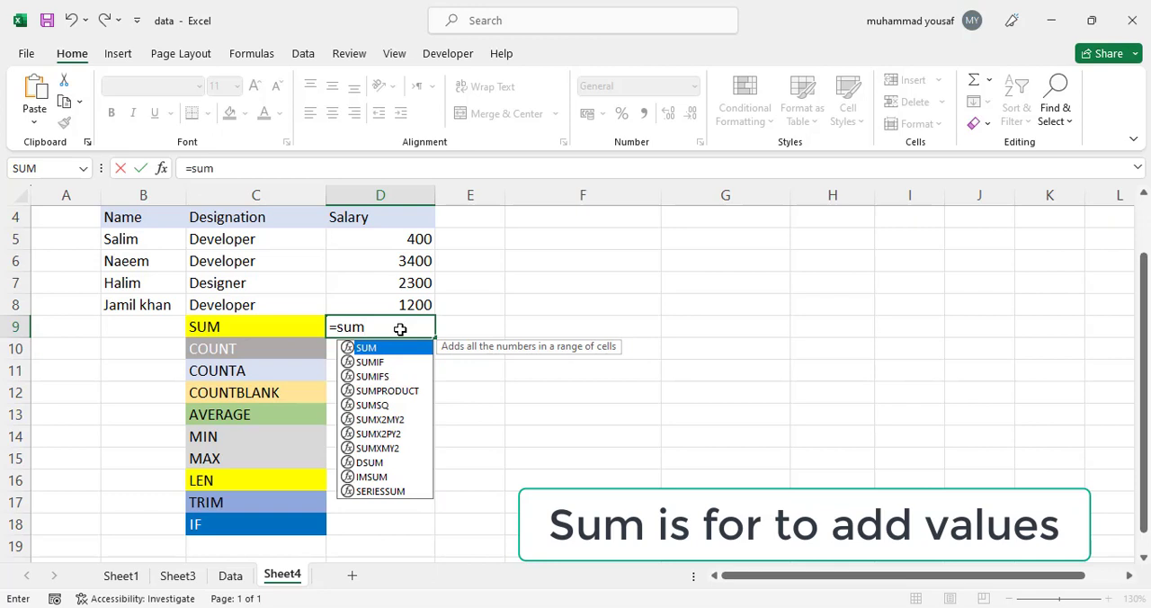
pyautogui.write('(')
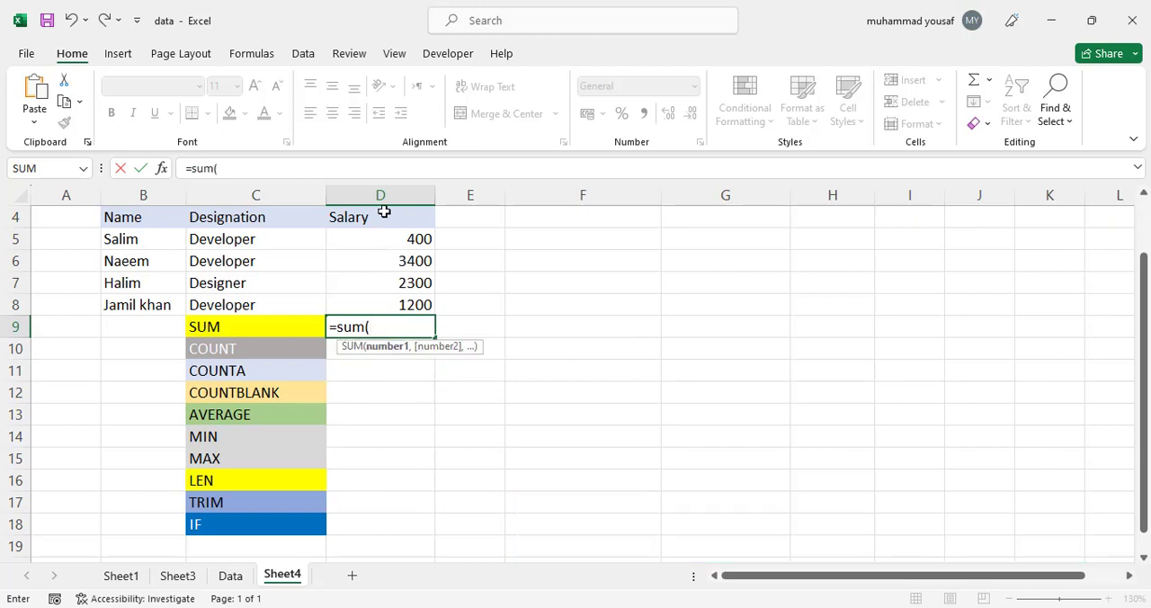
pyautogui.moveTo(437, 320)
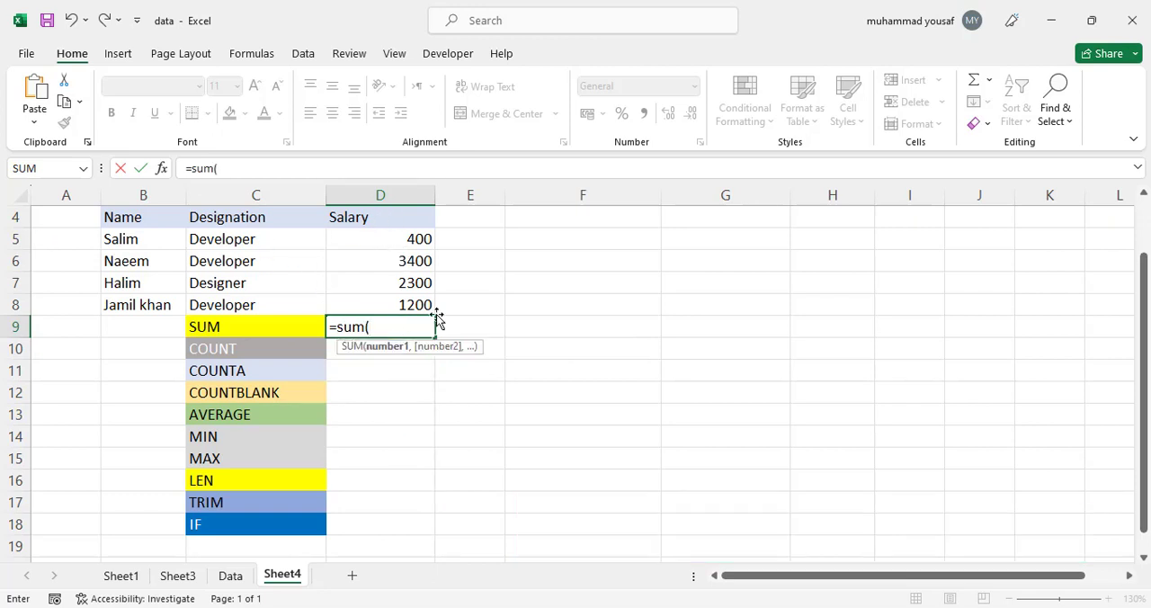
pyautogui.click(380, 238)
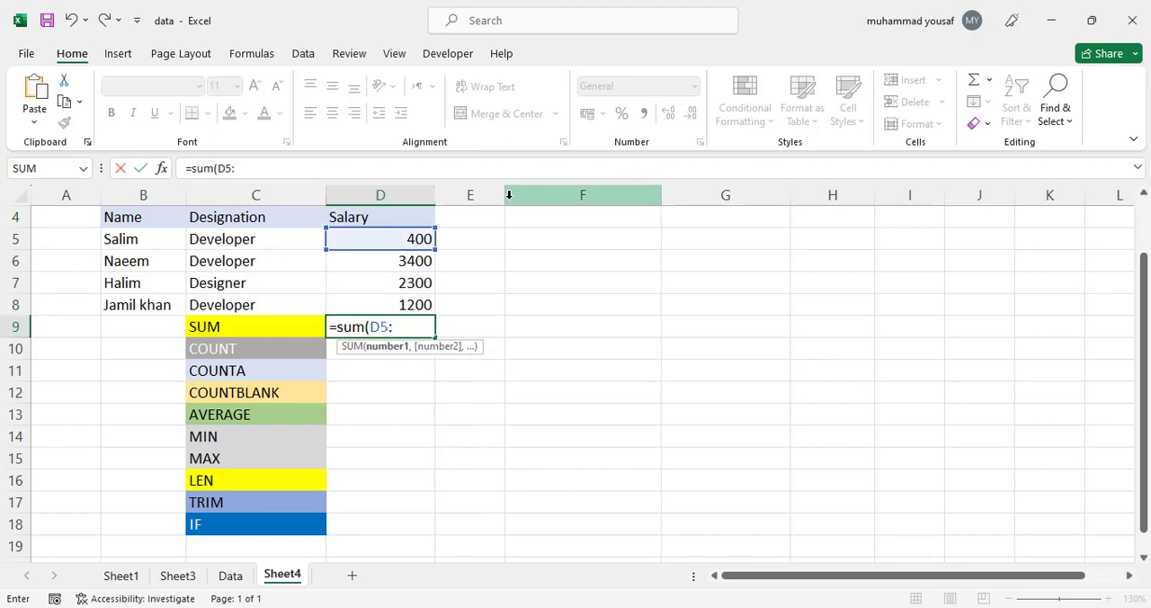
pyautogui.moveTo(380, 238); pyautogui.dragTo(380, 304)
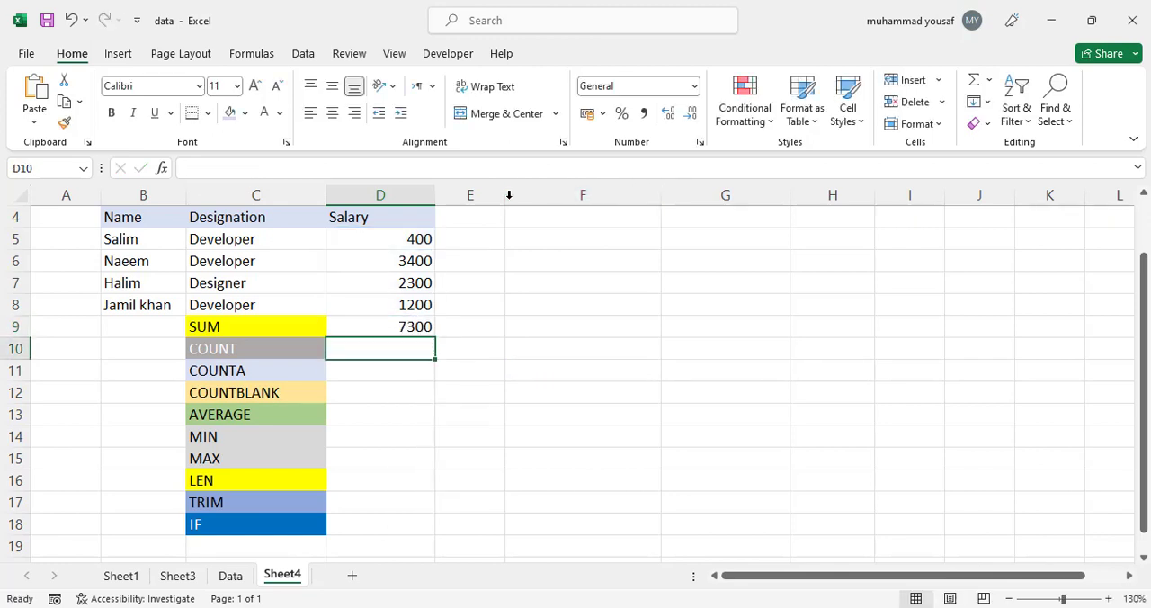
# Re-edit the formula to reselect D5:D8 and confirm the total 7300.
pyautogui.doubleClick(379, 327)
pyautogui.write('=SUM(')
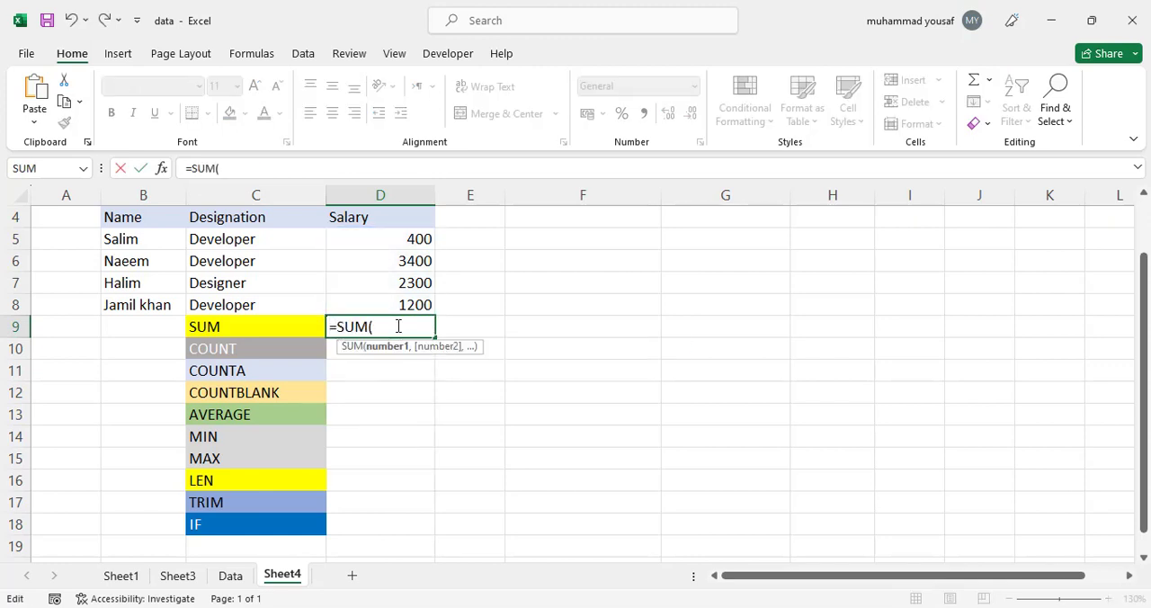
pyautogui.moveTo(379, 237); pyautogui.dragTo(379, 304)
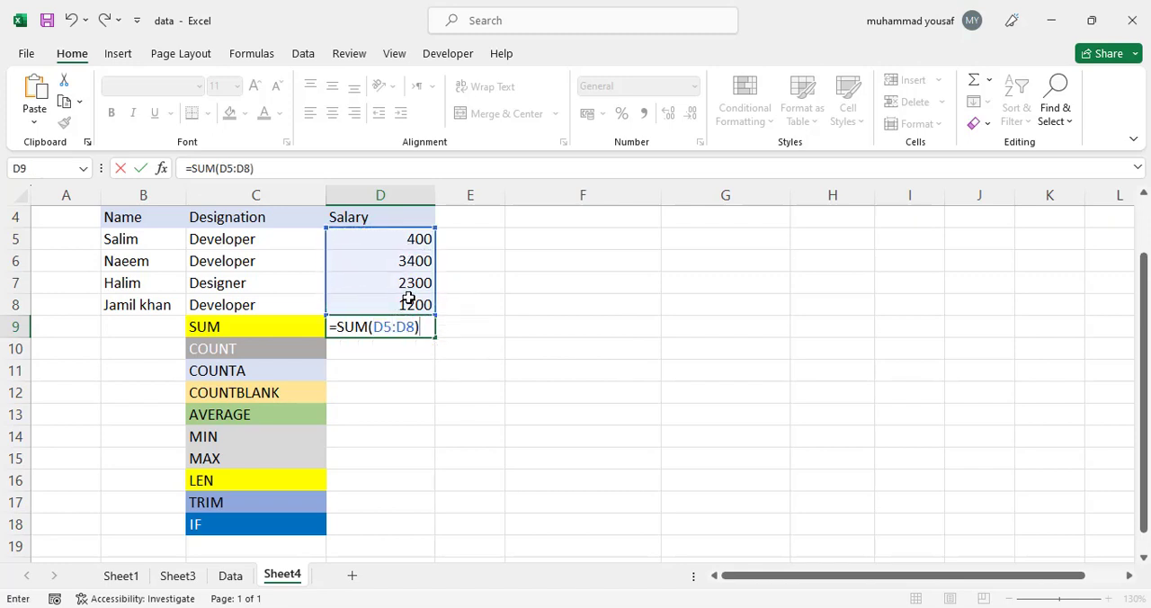
pyautogui.press('Enter')
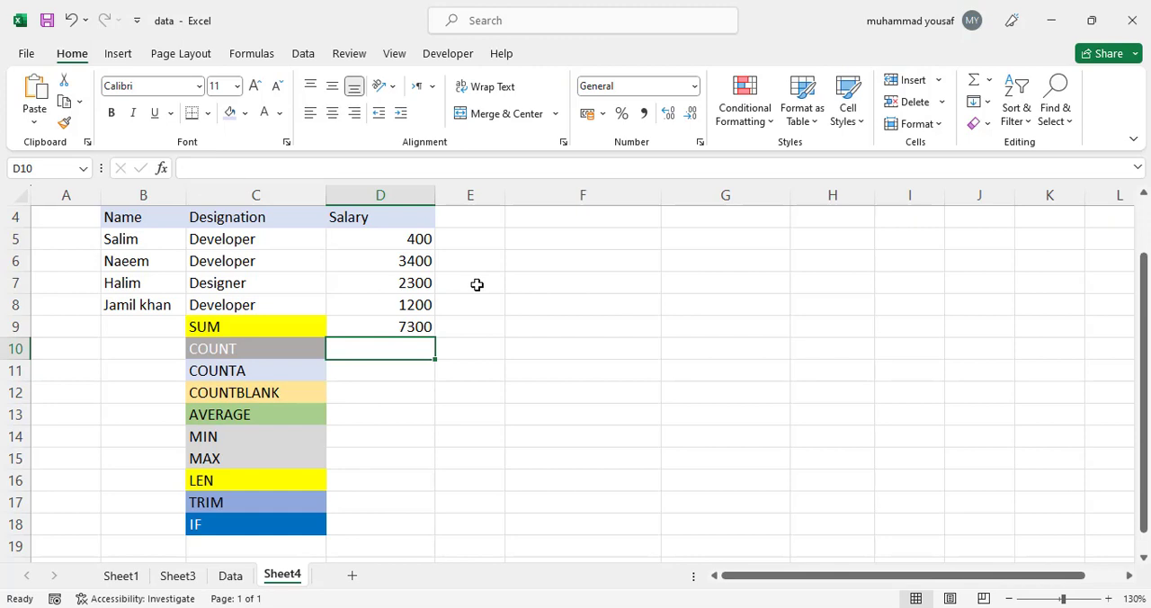
# Enter =COUNT over the salary cells D5:D8 to show a count of 4.
pyautogui.write('=')
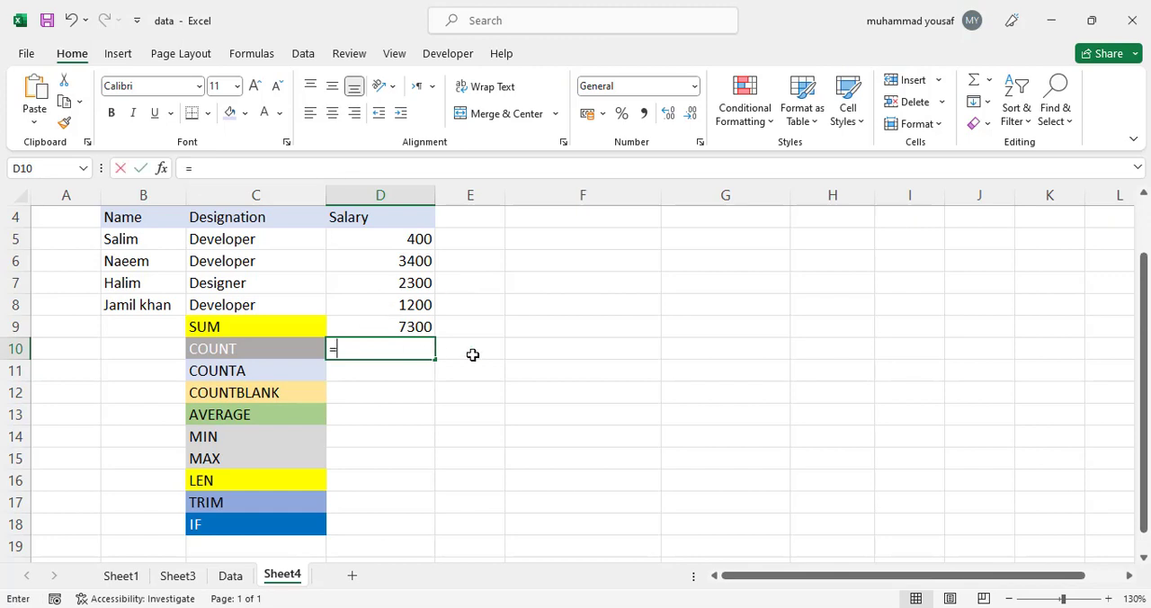
pyautogui.write('COUNT(')
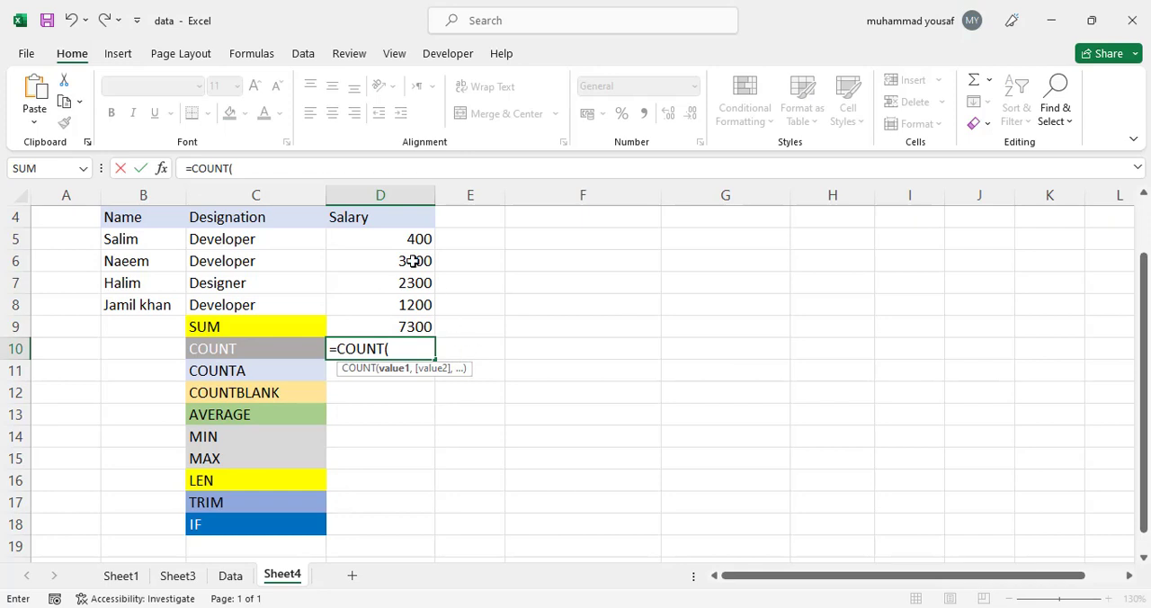
pyautogui.moveTo(380, 237); pyautogui.dragTo(380, 304)
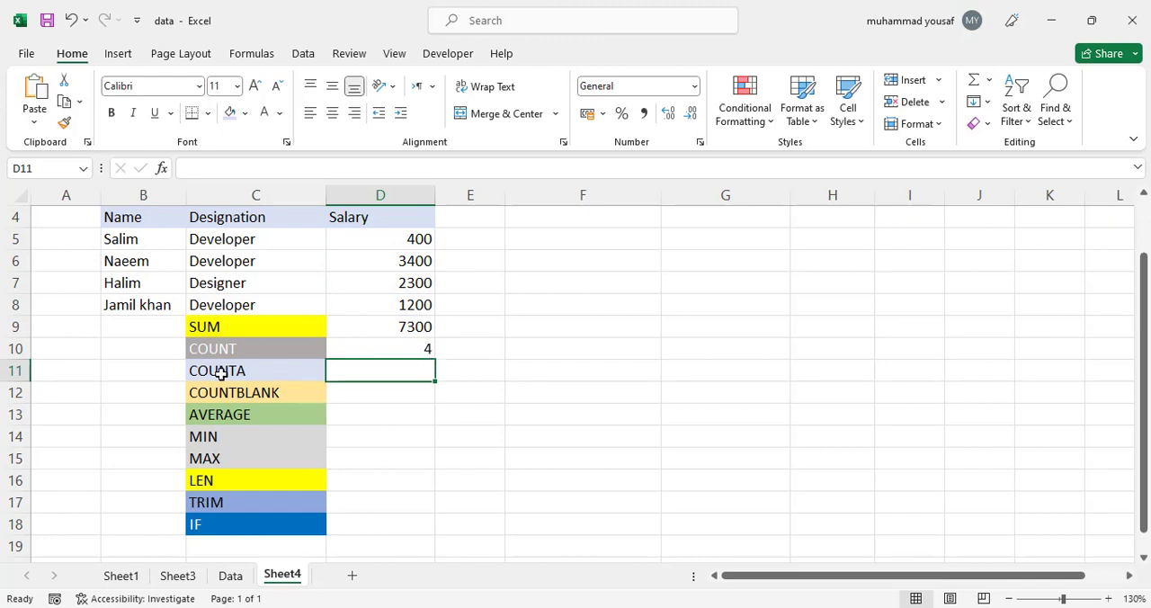
pyautogui.moveTo(369, 363)
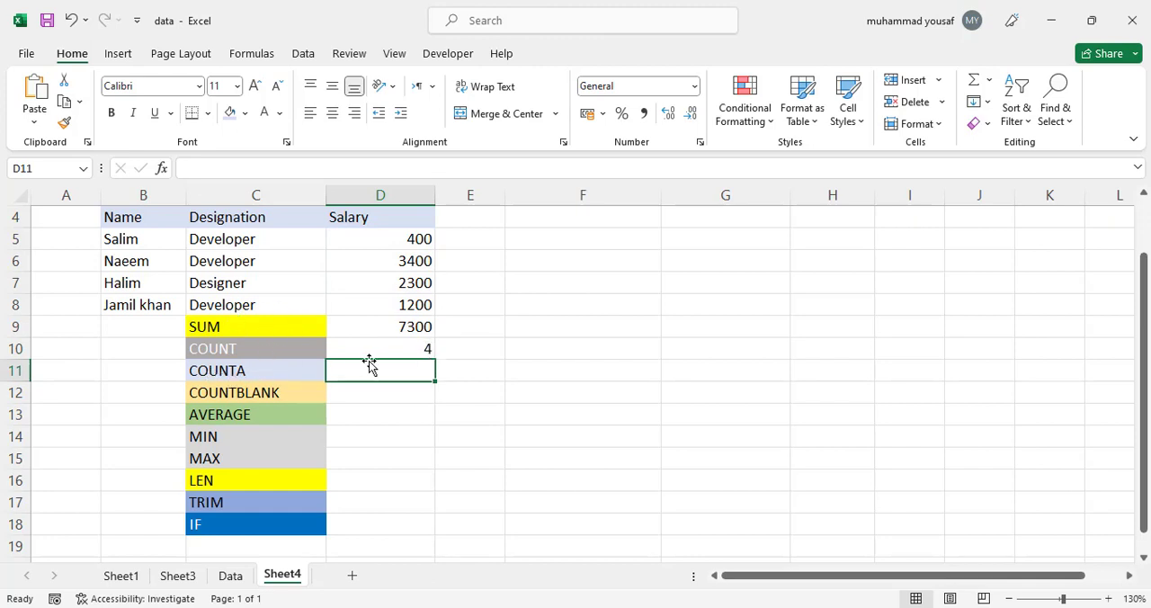
pyautogui.moveTo(396, 266)
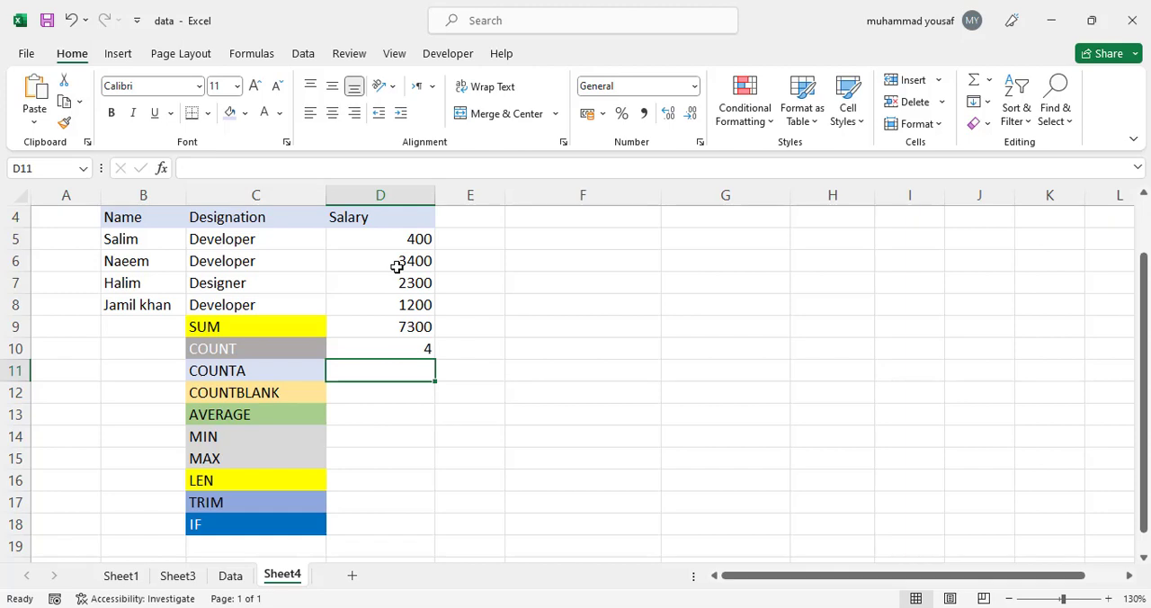
pyautogui.moveTo(286, 251)
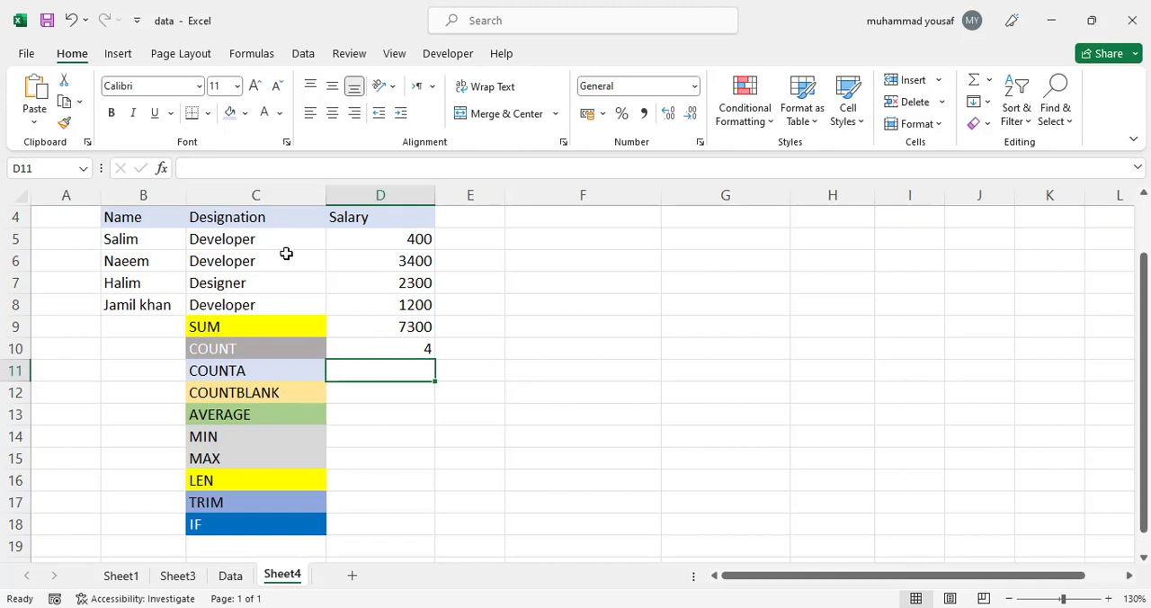
pyautogui.moveTo(439, 288)
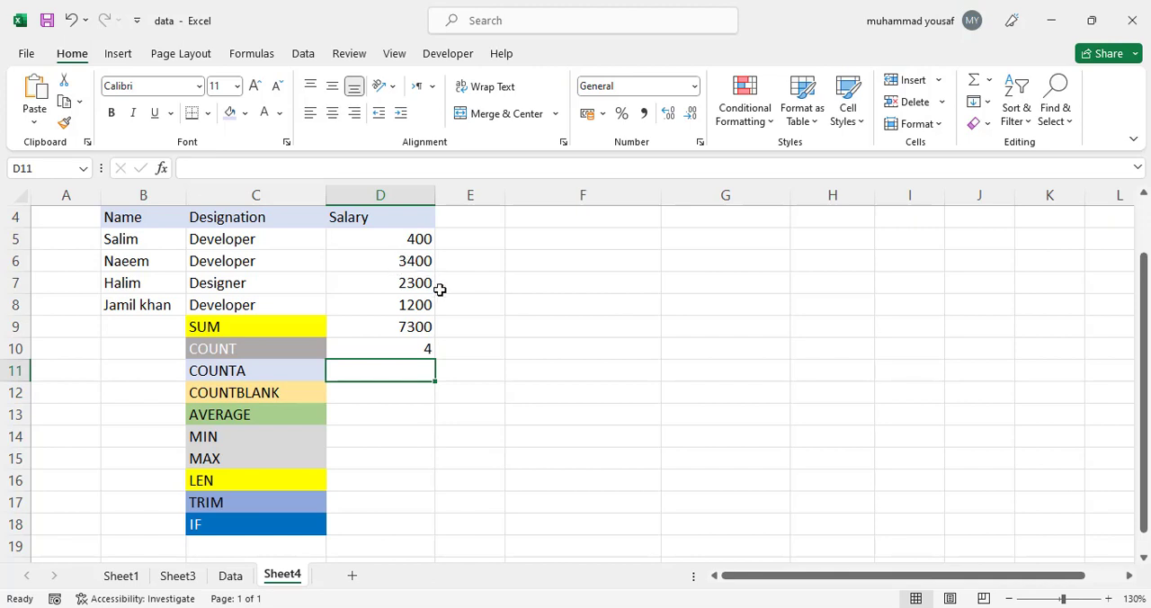
pyautogui.moveTo(448, 298)
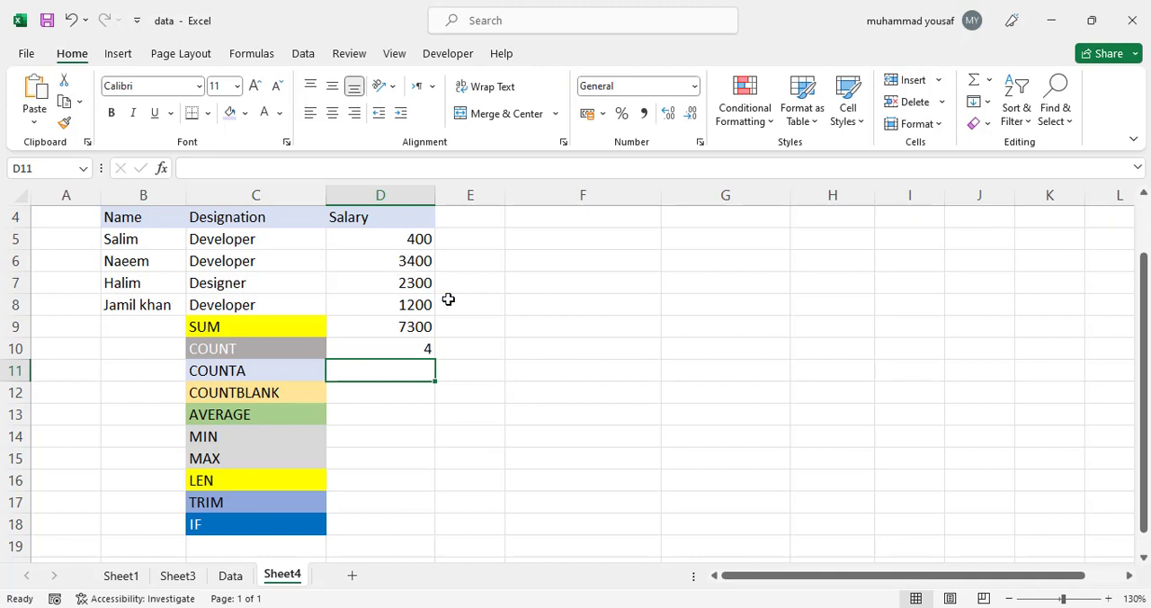
pyautogui.moveTo(352, 356)
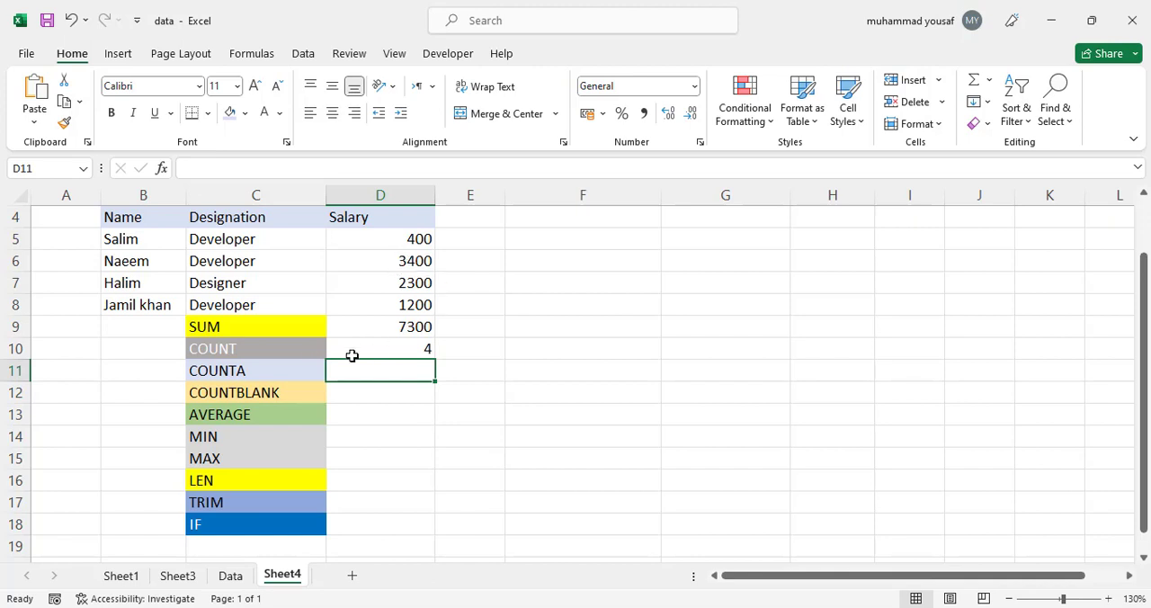
# Enter a COUNTA formula showing 6 non-empty cells in its range.
pyautogui.write('=')
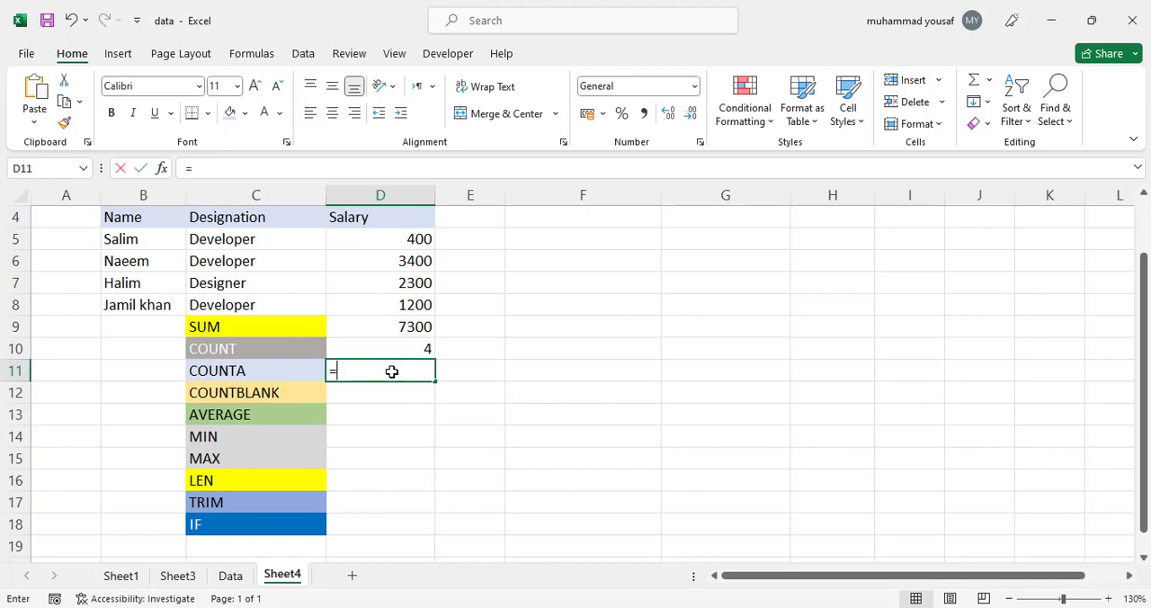
pyautogui.write('COU')
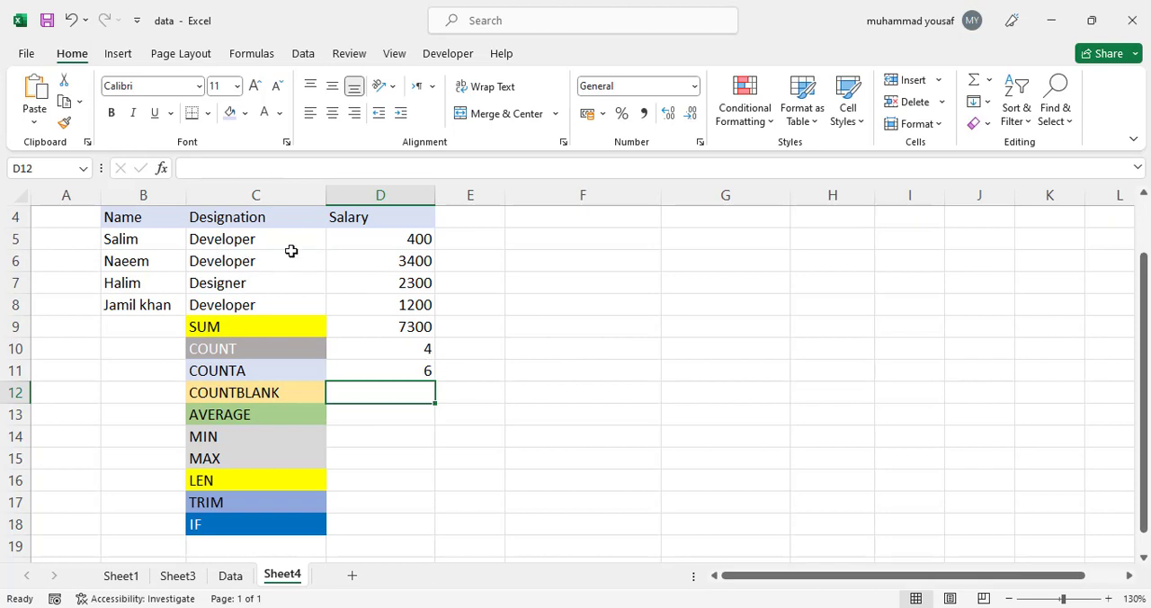
pyautogui.moveTo(414, 274)
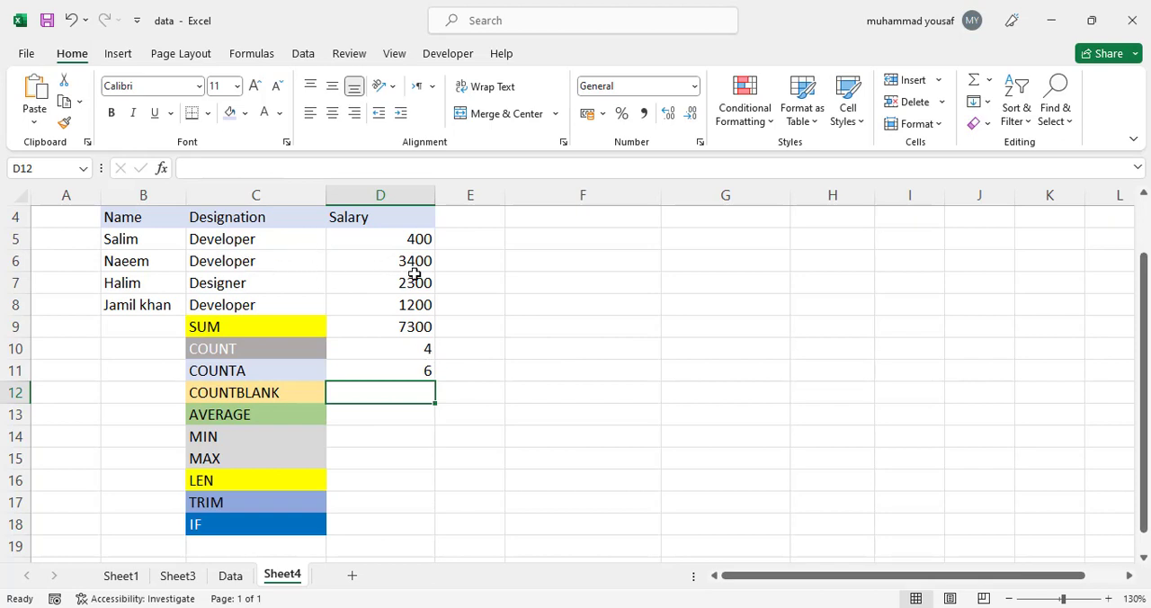
pyautogui.moveTo(283, 403)
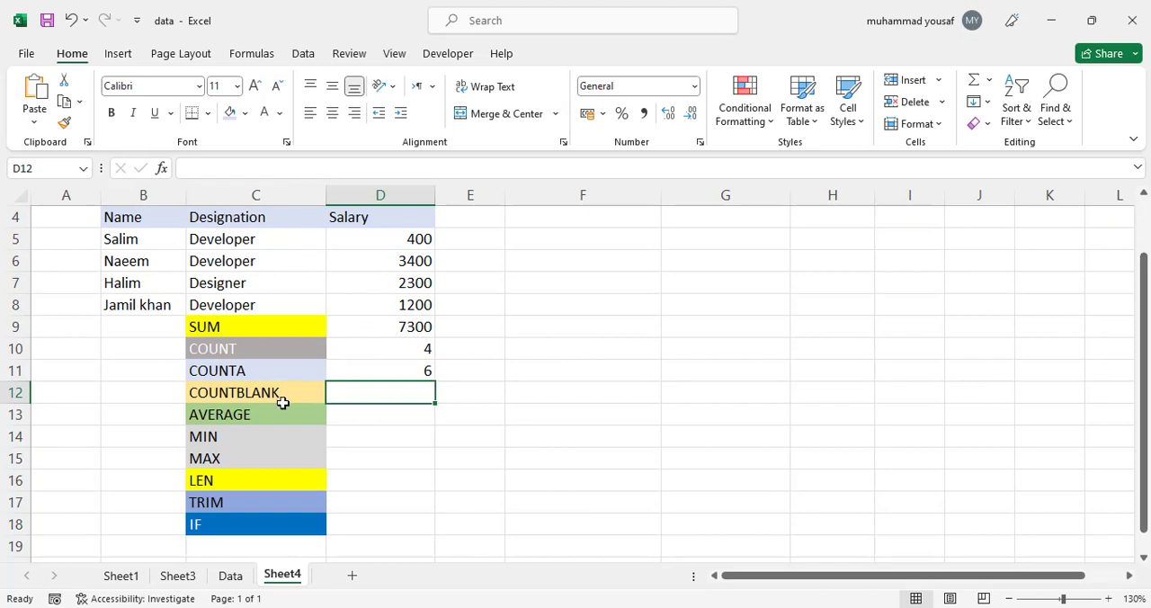
pyautogui.moveTo(525, 316)
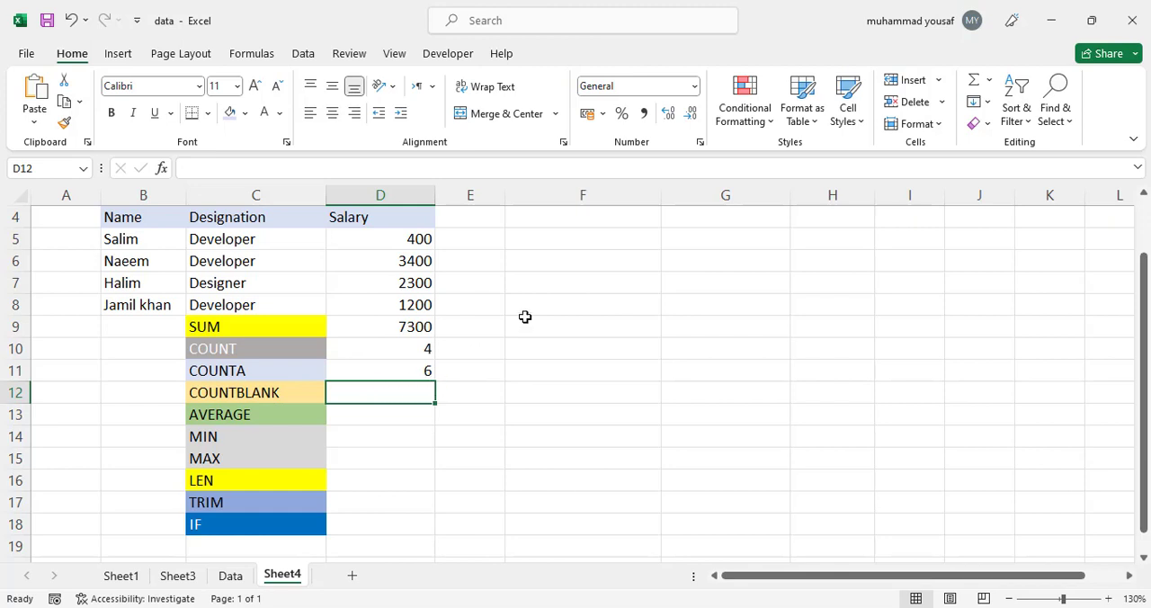
# Enter a COUNTBLANK formula, fixing the typo, to show 3 blank cells.
pyautogui.write('=COUTN')
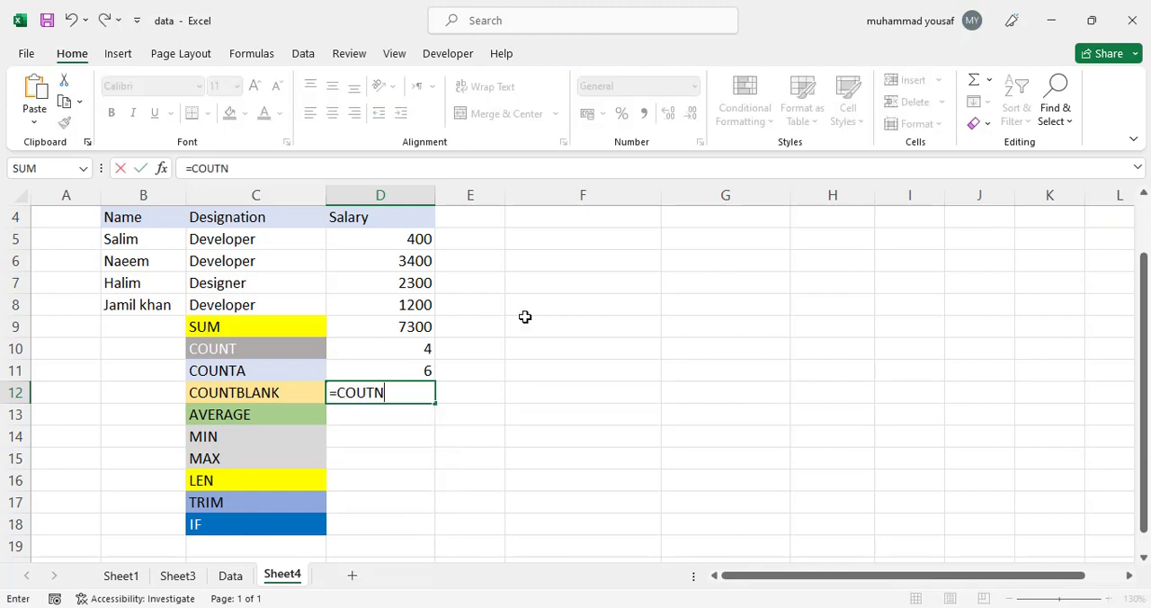
pyautogui.press('backspace')
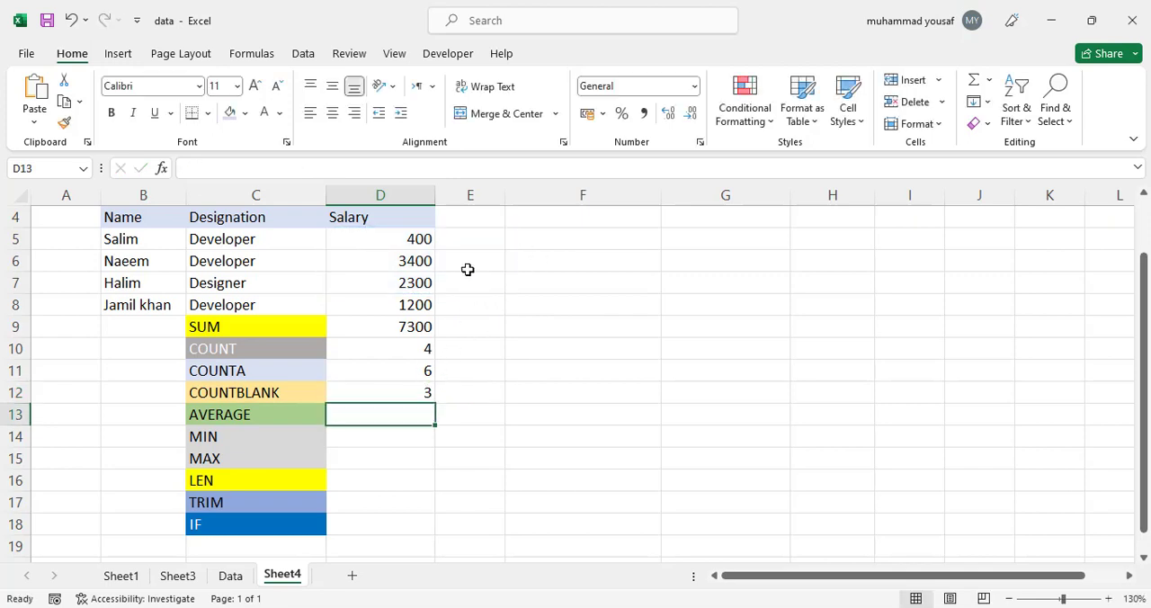
pyautogui.moveTo(277, 410)
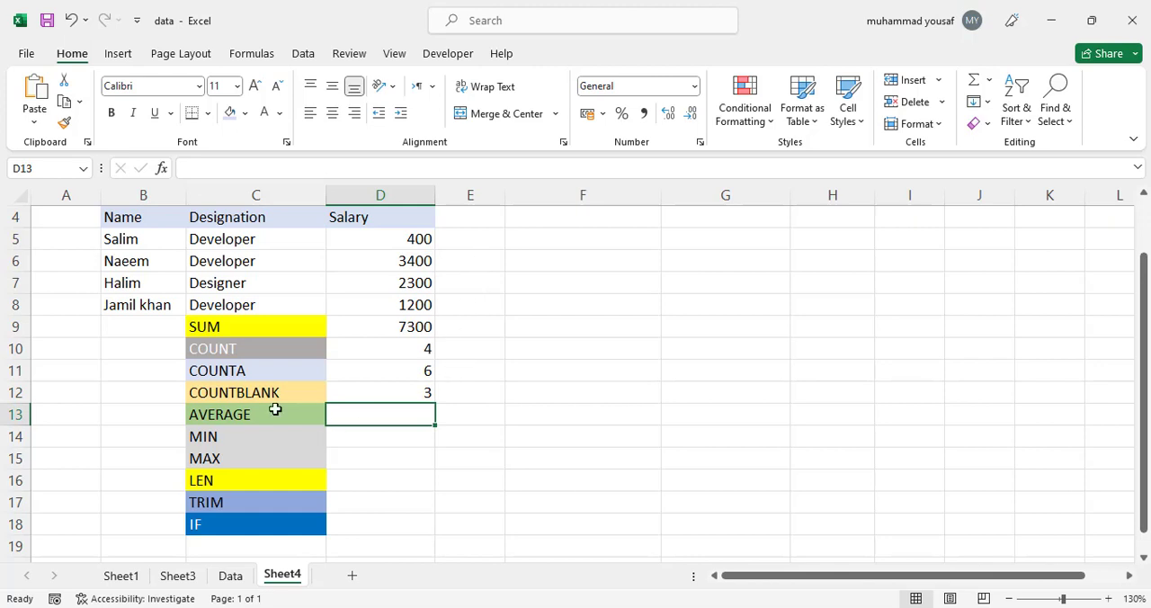
pyautogui.moveTo(414, 230)
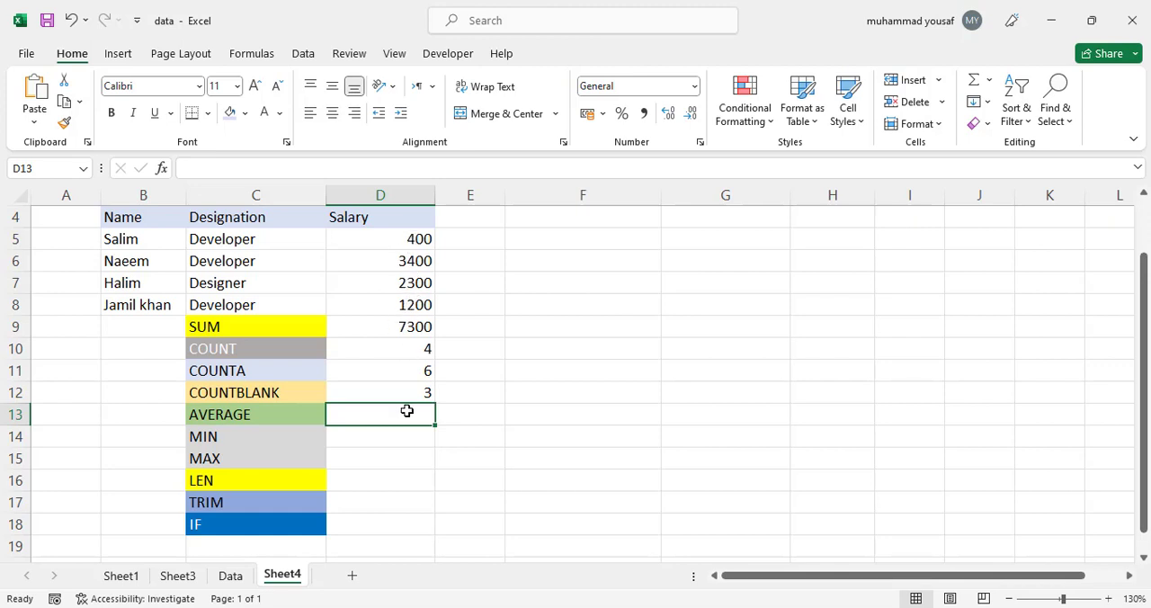
# Enter =AVERAGE over the salaries D5:D8 to show 1825.
pyautogui.write('=AVER')
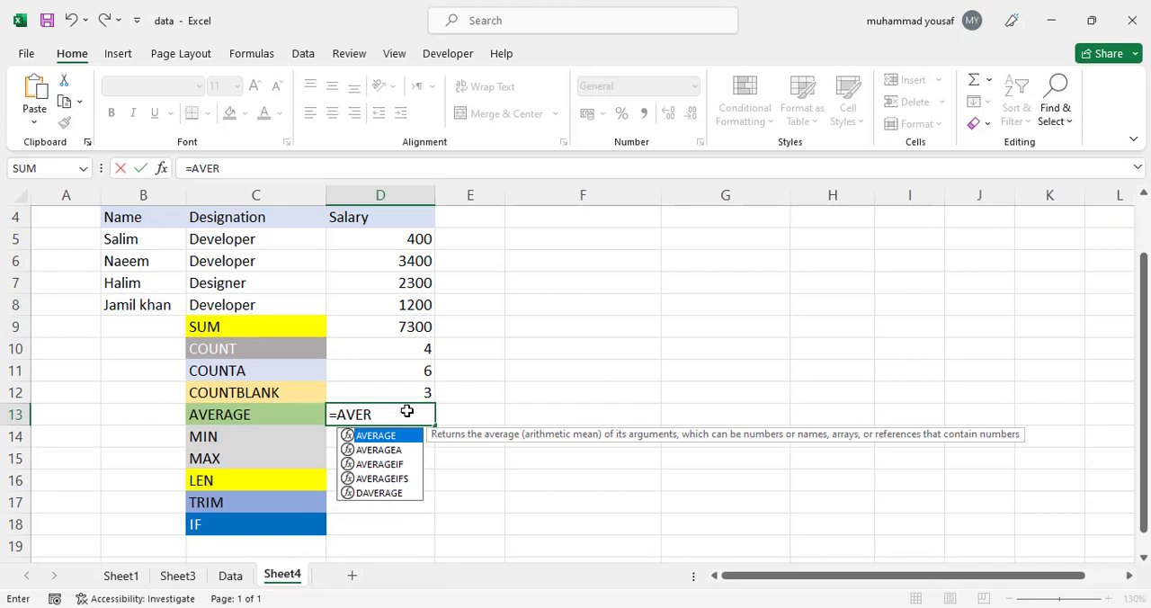
pyautogui.moveTo(380, 238); pyautogui.dragTo(380, 283)
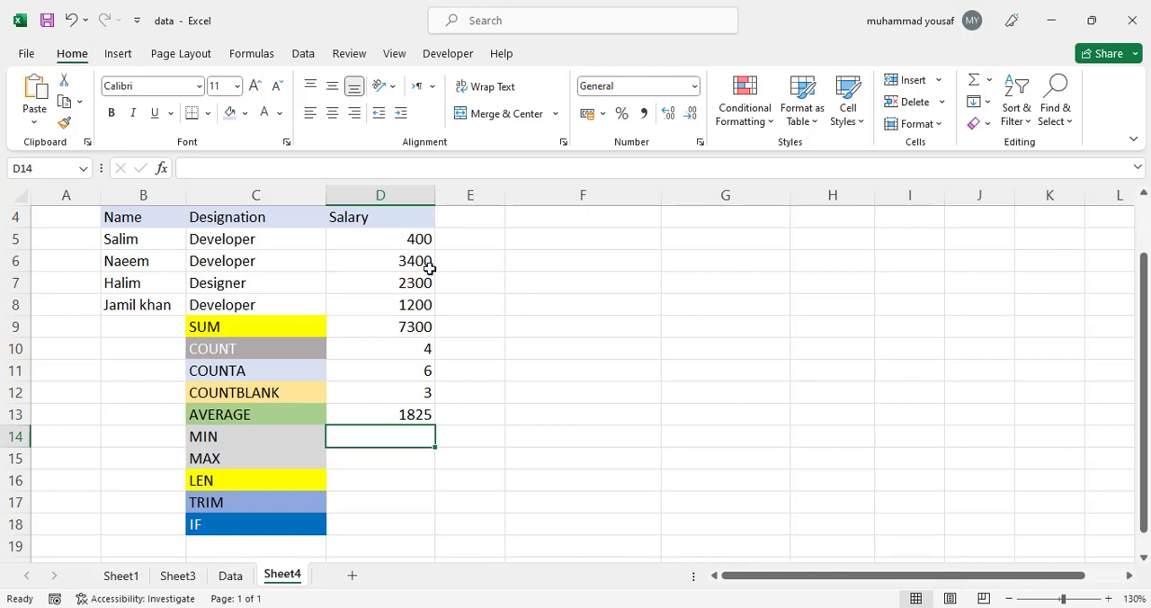
pyautogui.moveTo(89, 266)
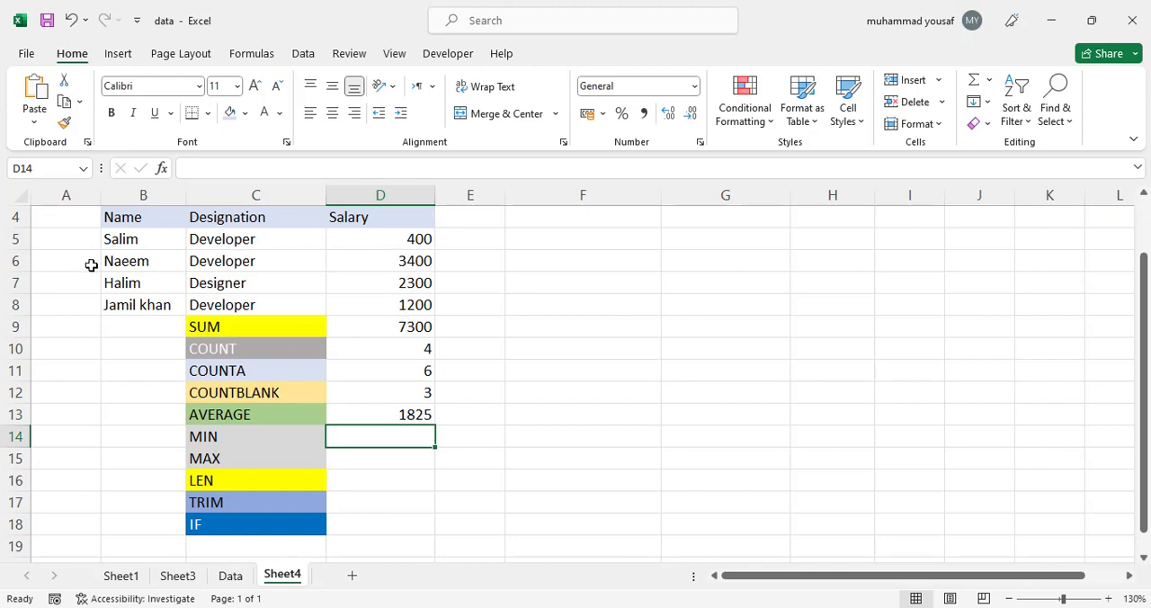
pyautogui.moveTo(455, 422)
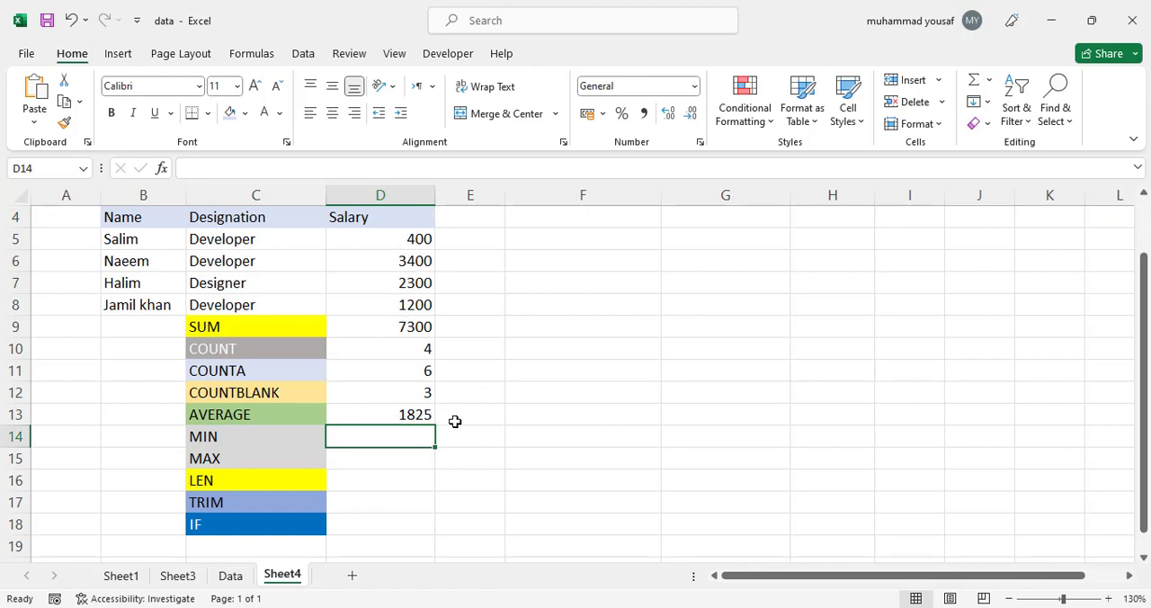
pyautogui.moveTo(431, 435)
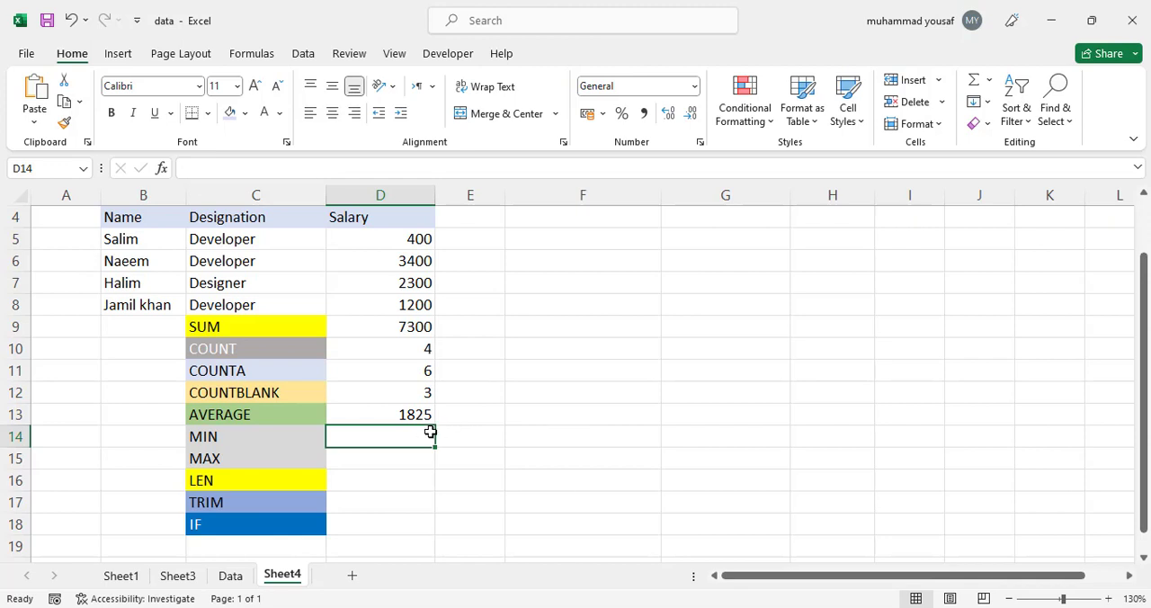
# Enter =MIN(D5:D8) to show the lowest salary, 400.
pyautogui.write('=mIN')
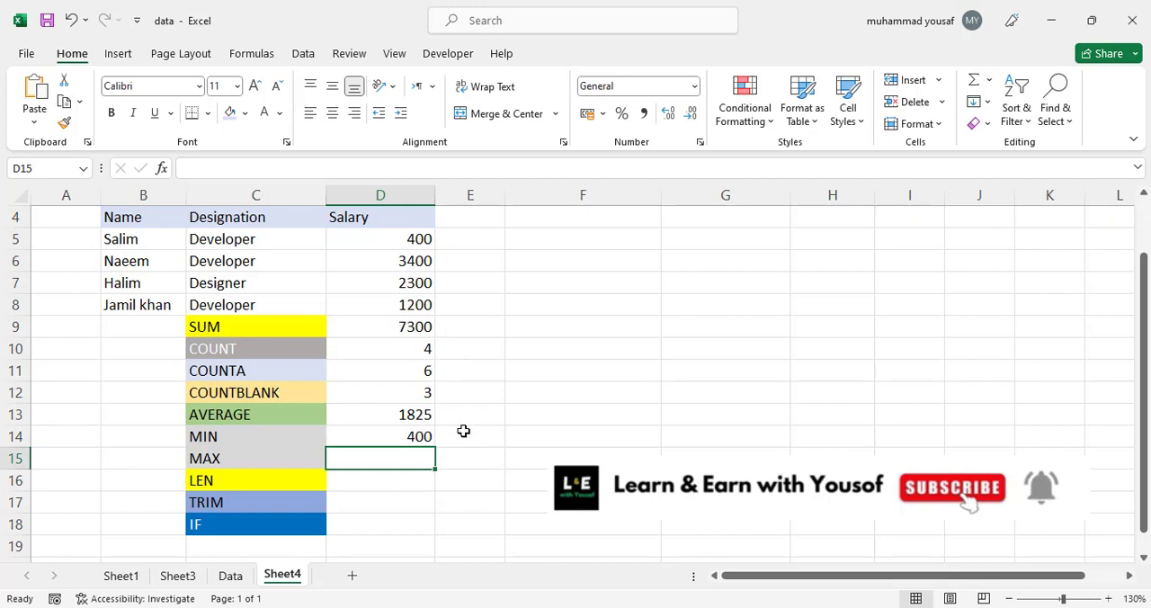
# Enter =MAX over the salaries D5:D8 to show the highest salary, 3400.
pyautogui.write('=M')
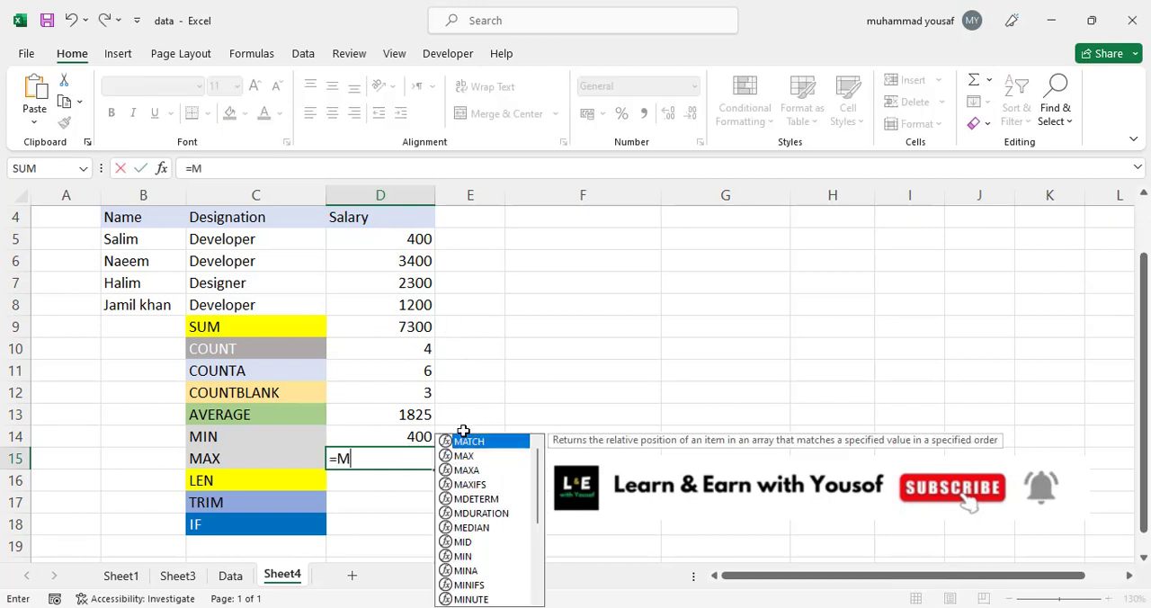
pyautogui.write('AX(')
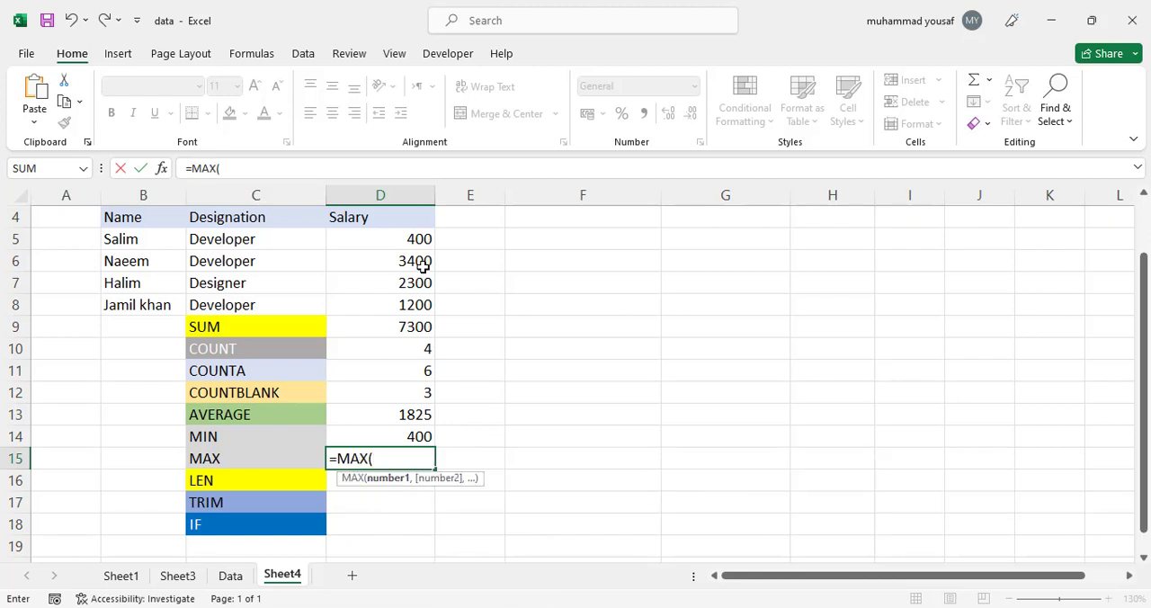
pyautogui.moveTo(379, 237); pyautogui.dragTo(380, 304)
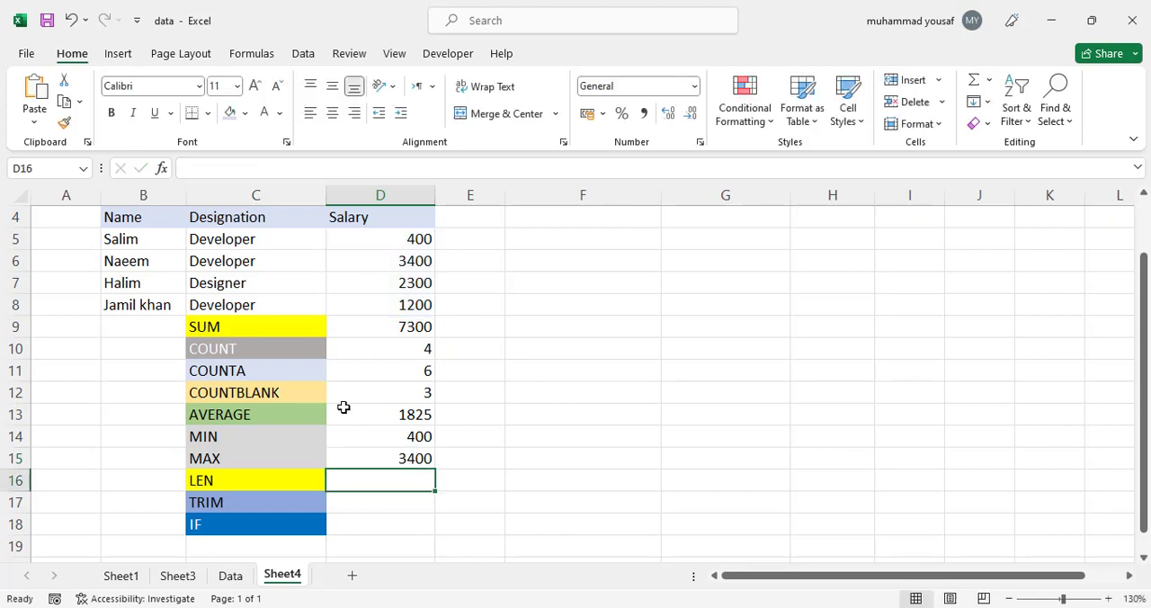
pyautogui.moveTo(409, 484)
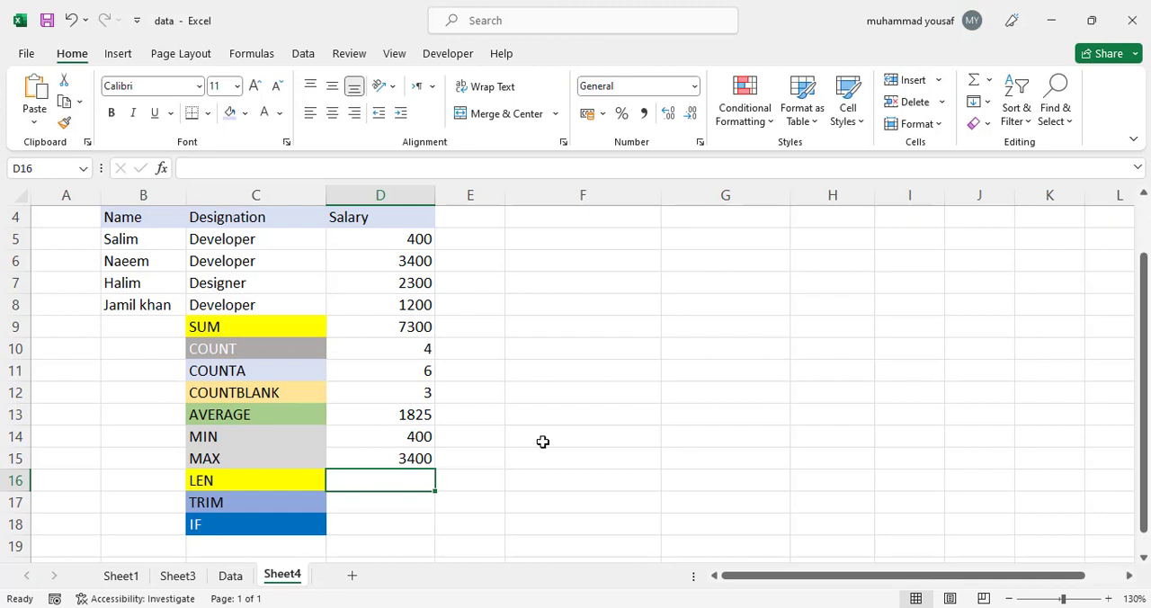
pyautogui.write('=len(')
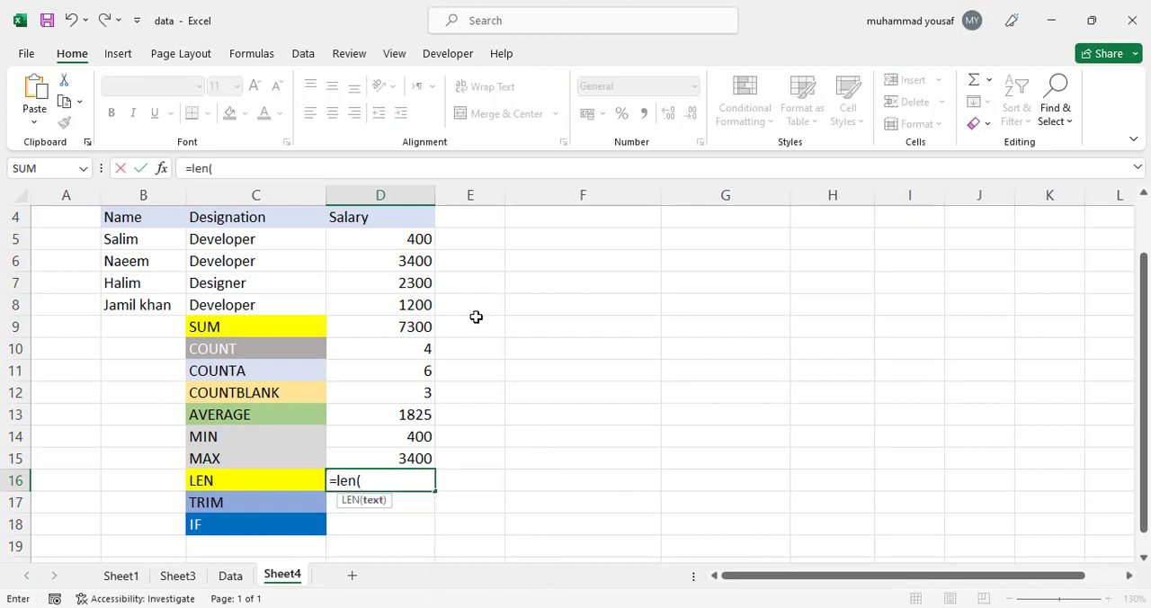
pyautogui.click(379, 259)
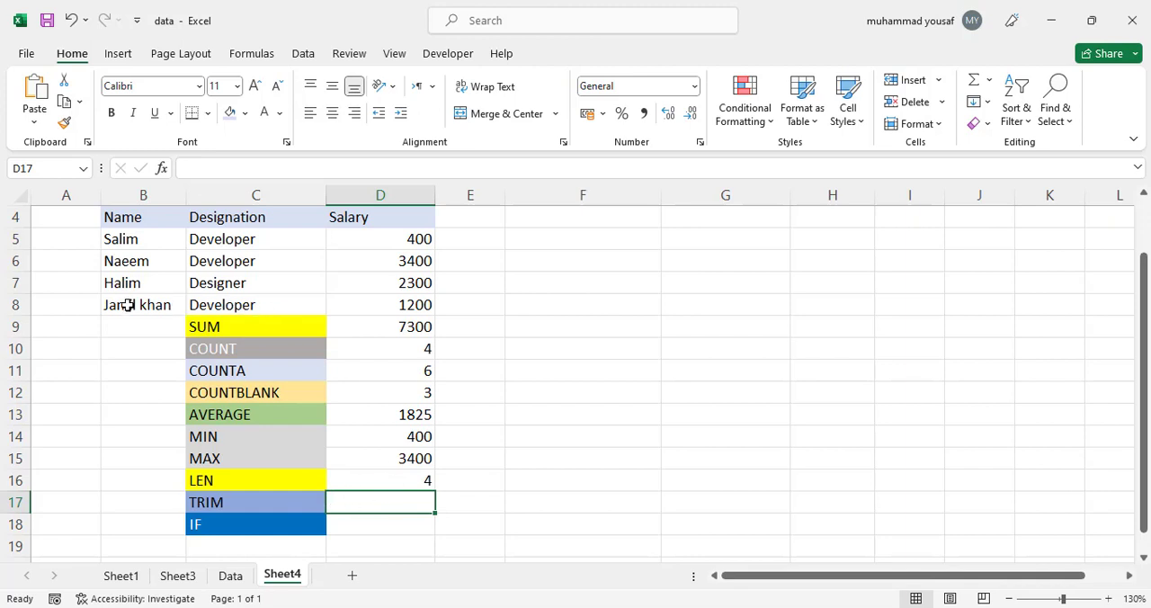
pyautogui.doubleClick(144, 304)
pyautogui.write('=')
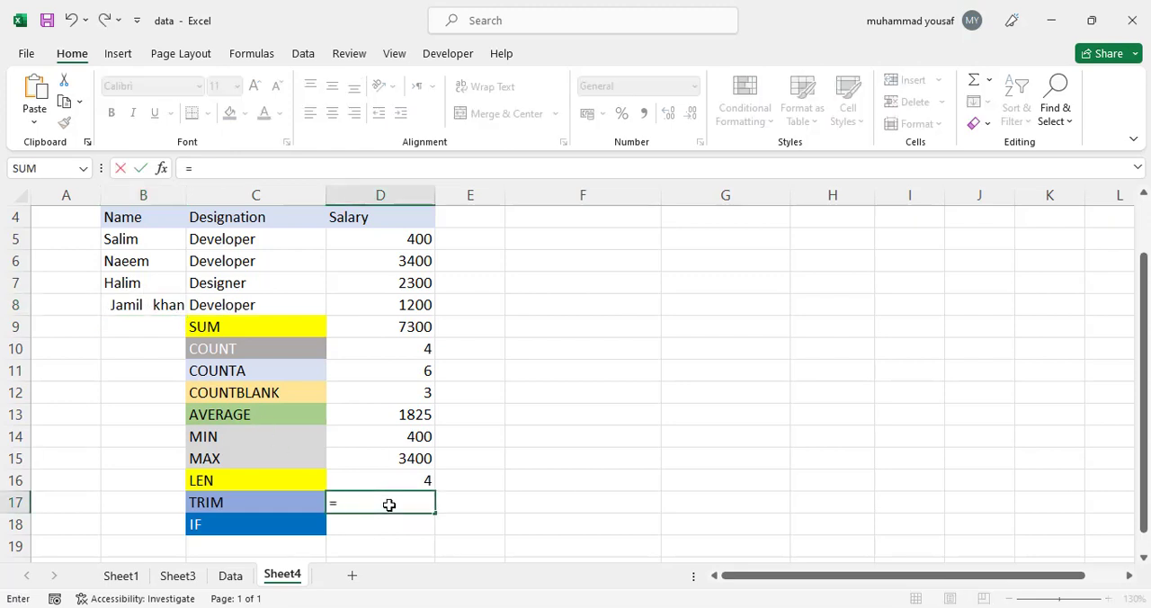
pyautogui.write('TIME(')
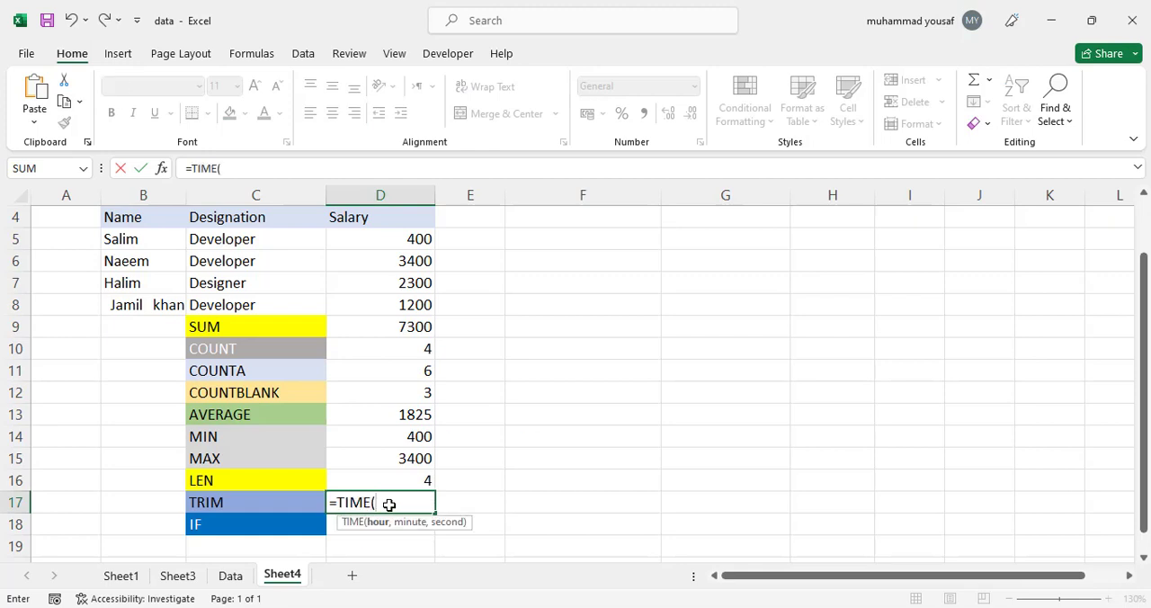
pyautogui.click(144, 304)
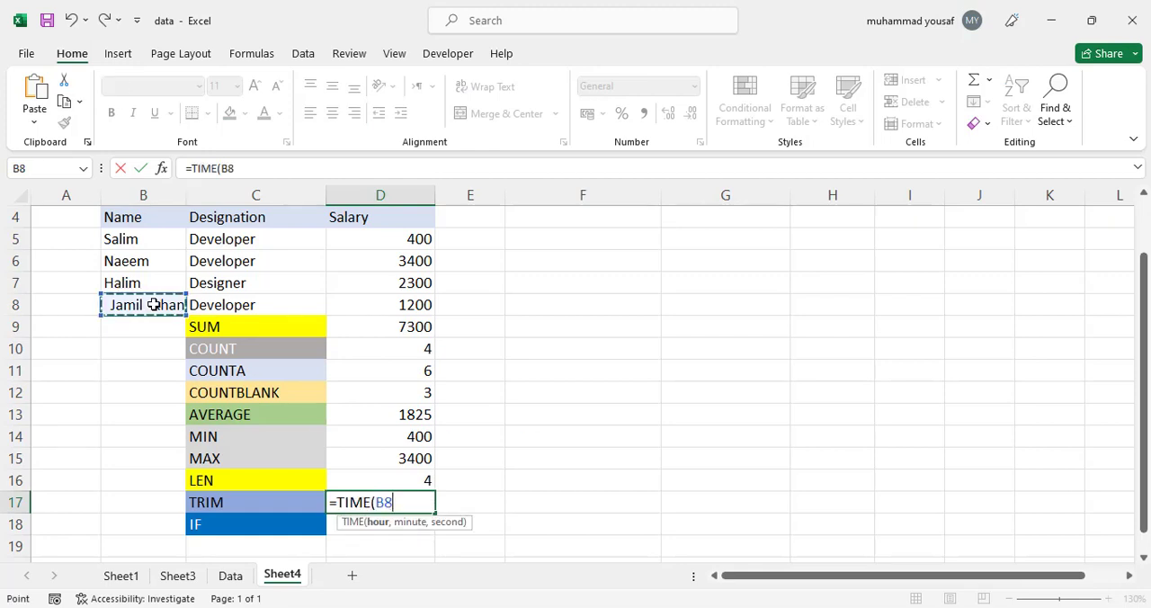
pyautogui.press('Enter')
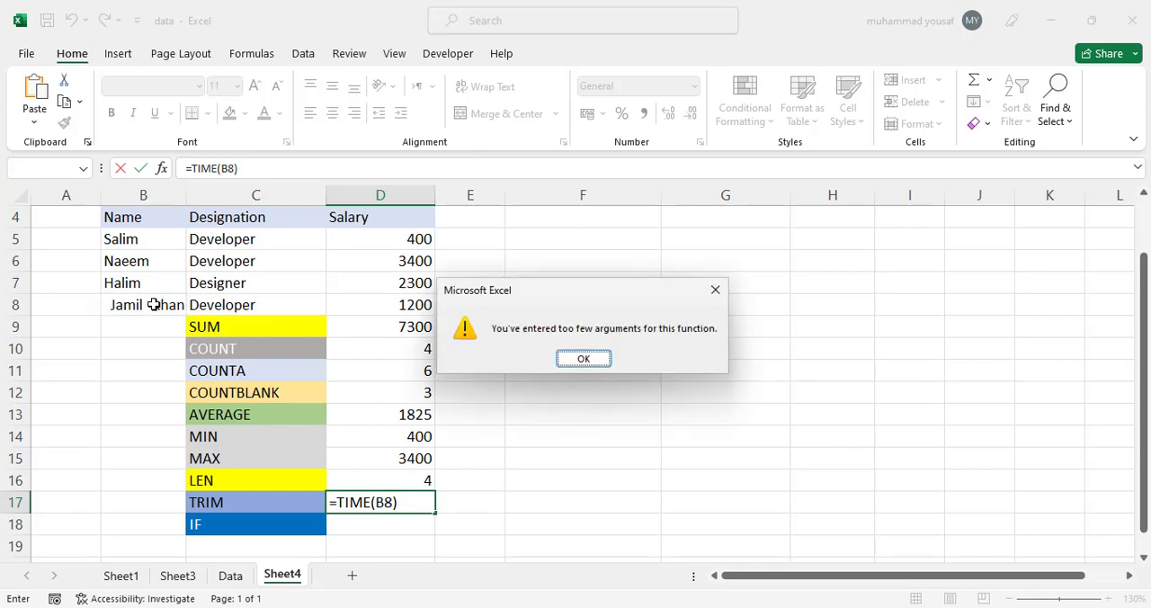
pyautogui.click(582, 358)
pyautogui.write('R')
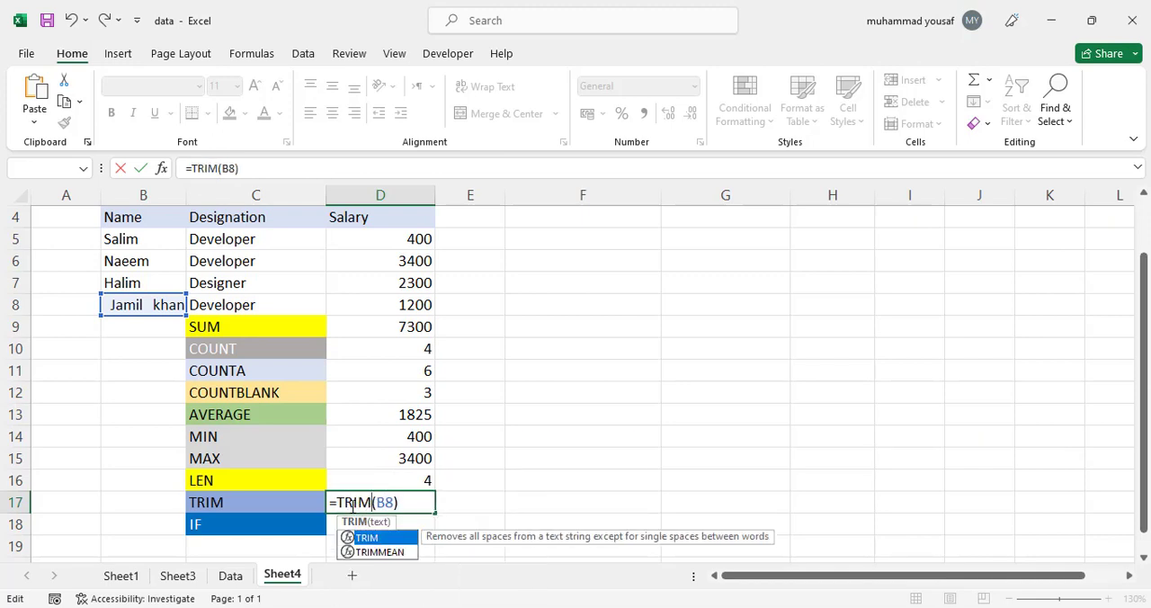
pyautogui.press('enter')
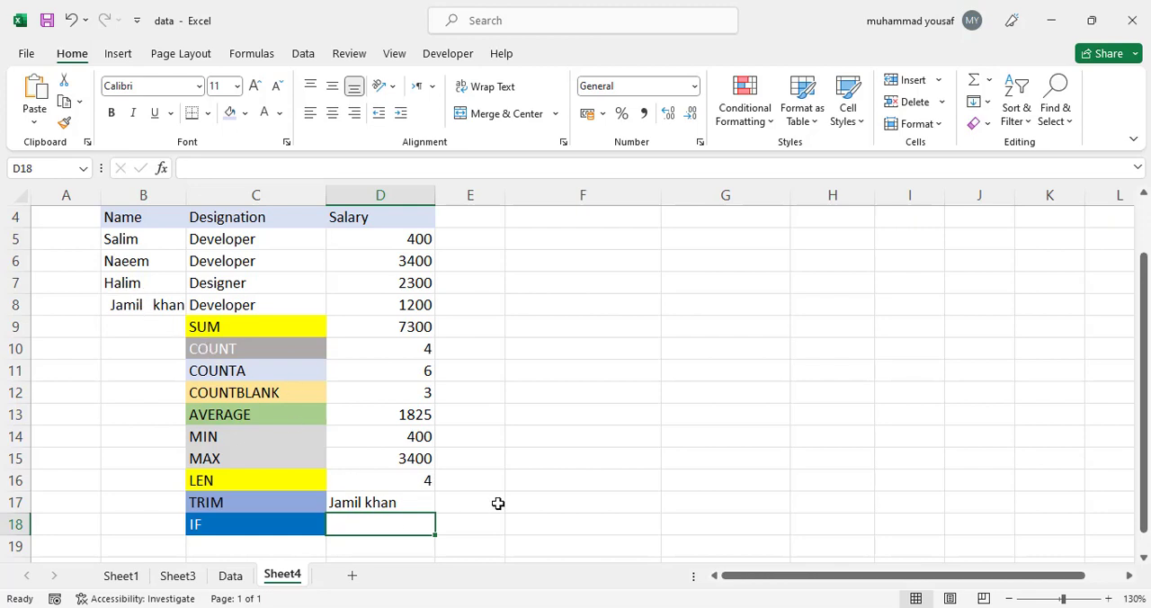
pyautogui.moveTo(511, 453)
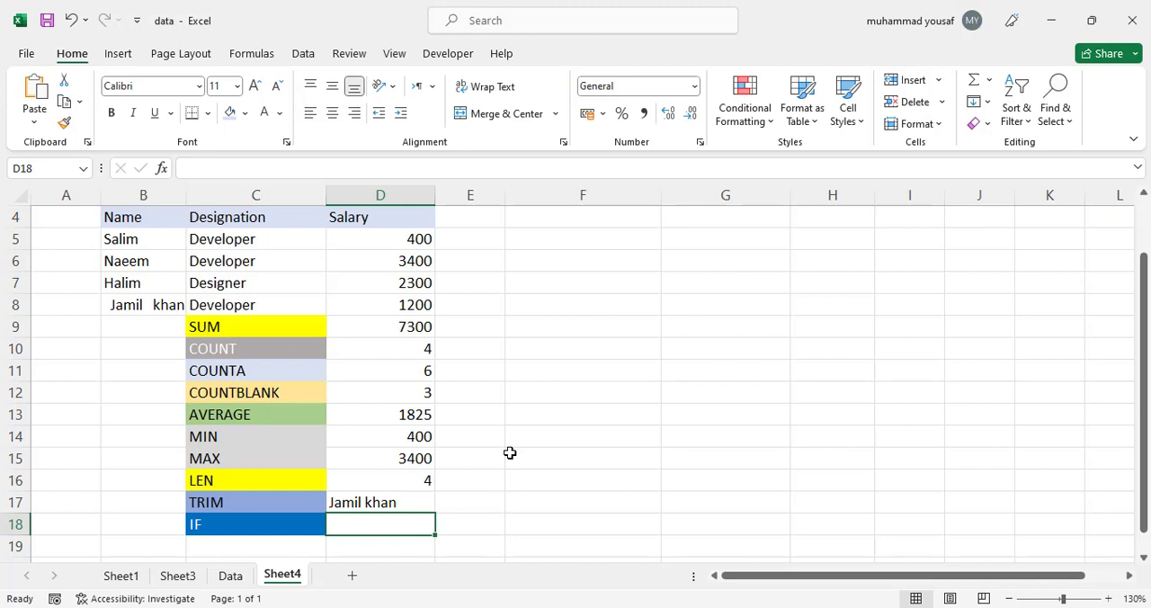
pyautogui.write('IF(')
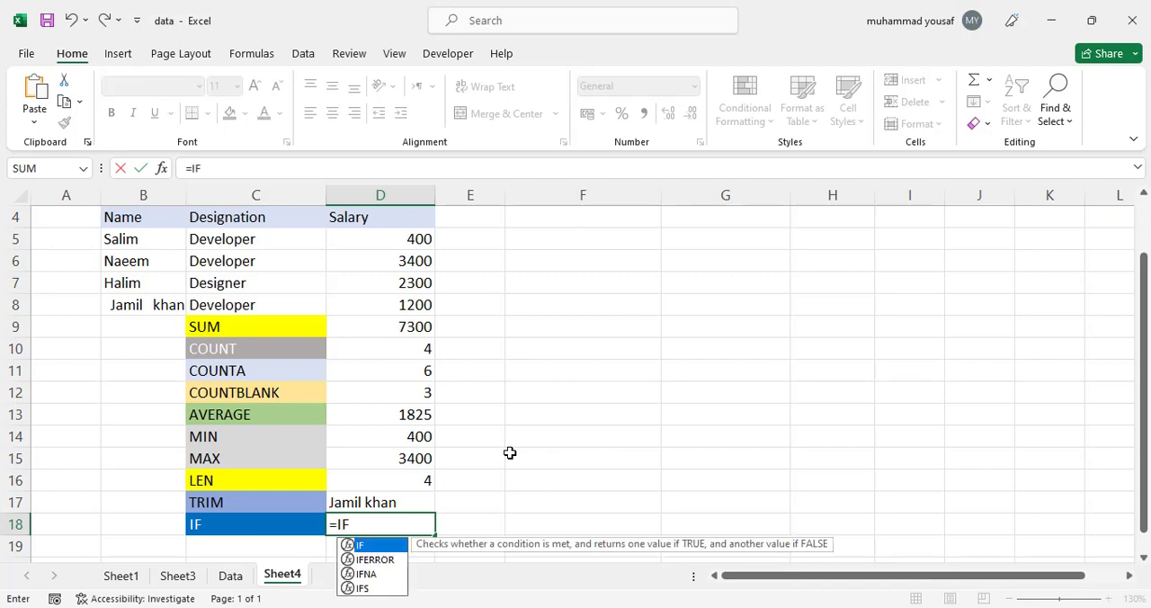
pyautogui.write('(')
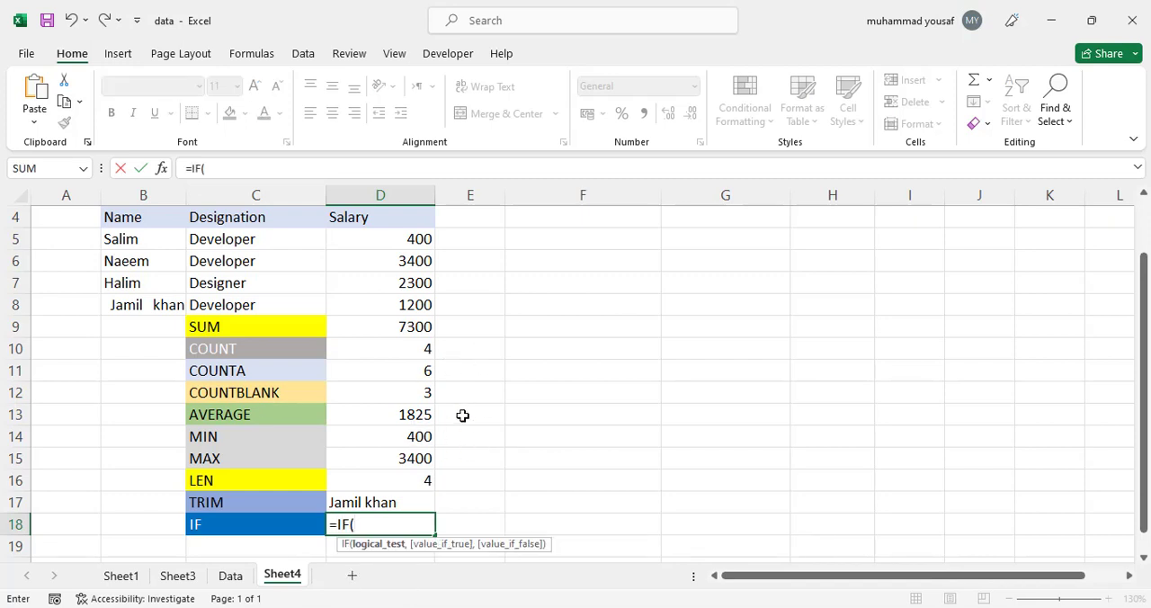
pyautogui.moveTo(554, 432)
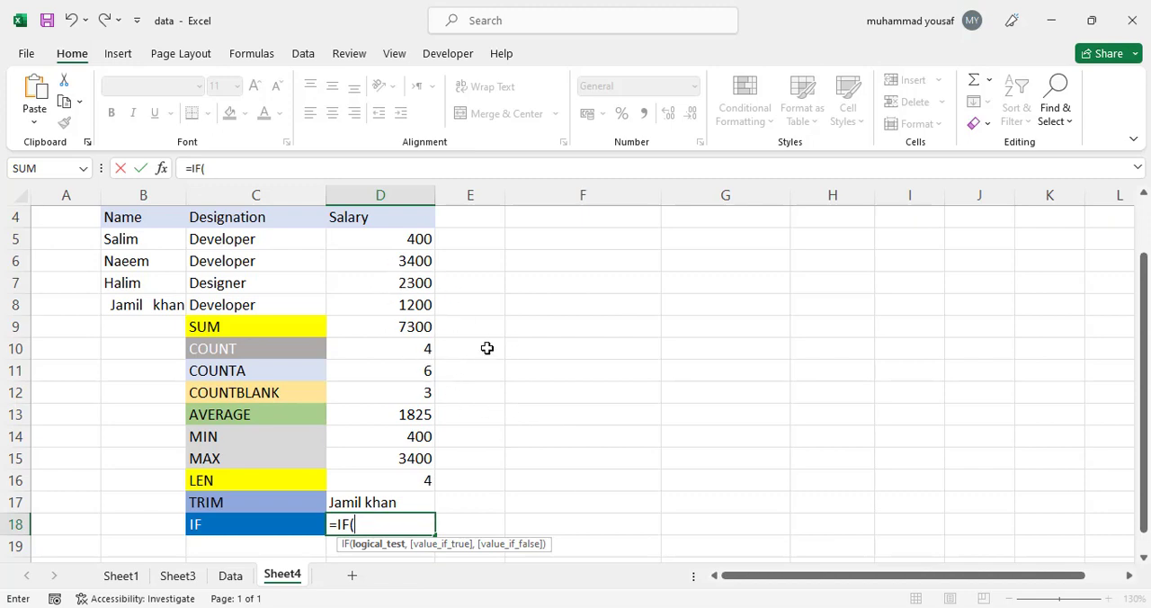
pyautogui.moveTo(515, 374)
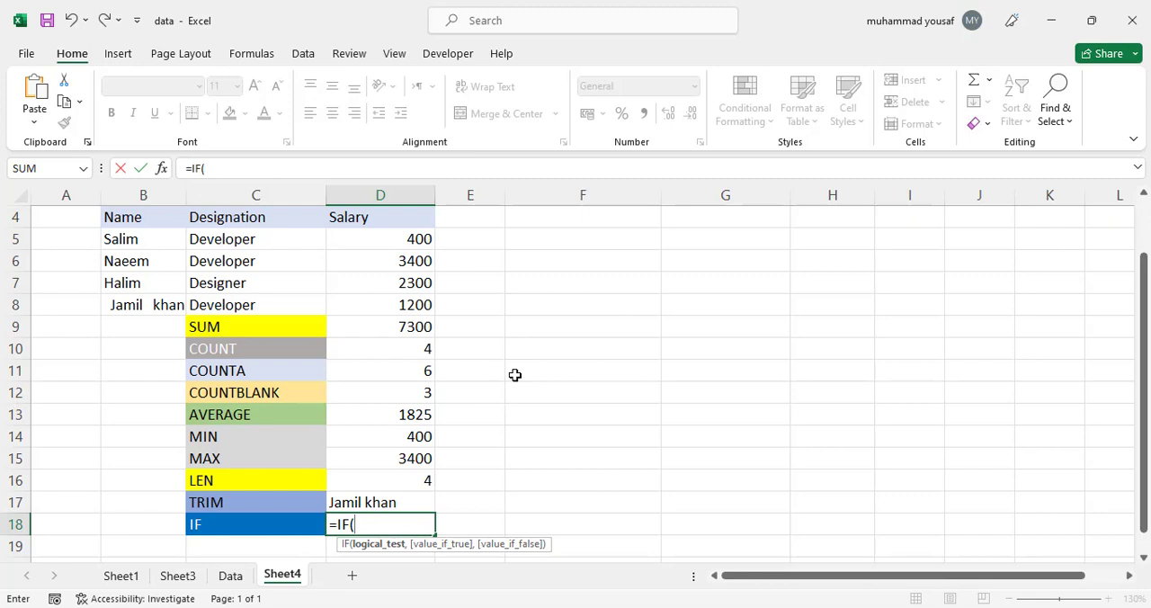
pyautogui.moveTo(356, 529)
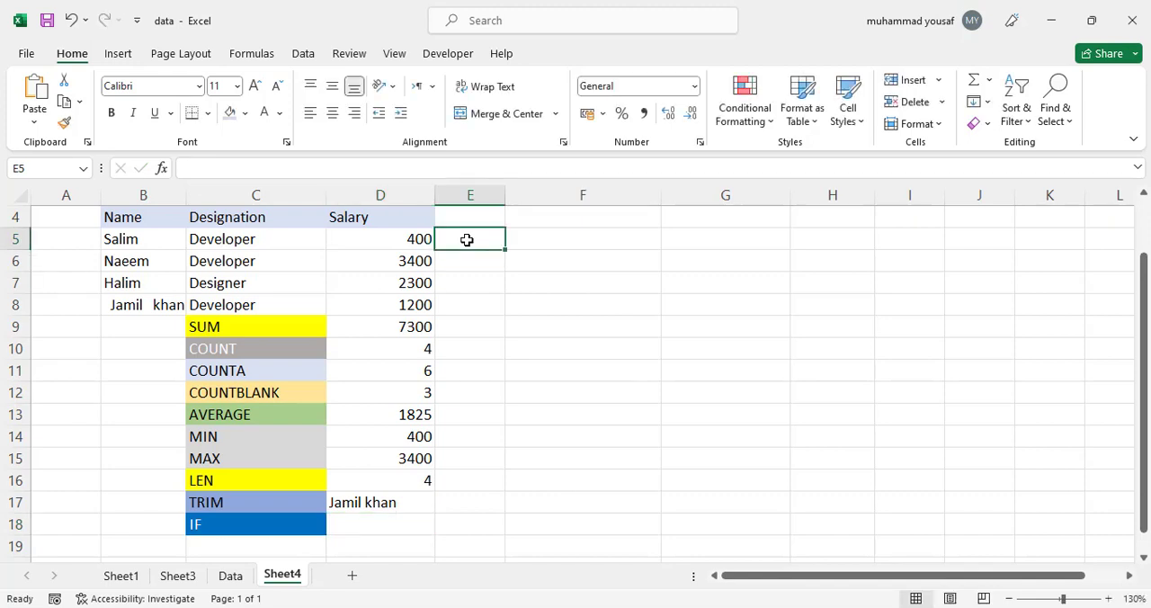
# Enter =IF(D5>2000,"High","Low") beside Salim's salary, giving Low.
pyautogui.write('=if')
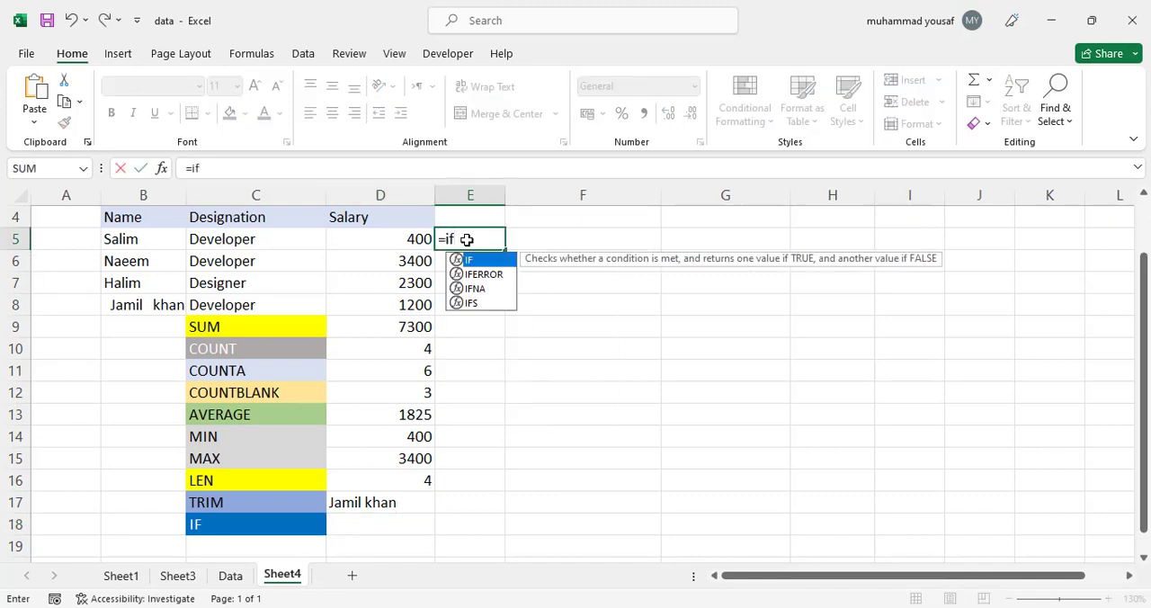
pyautogui.click(379, 238)
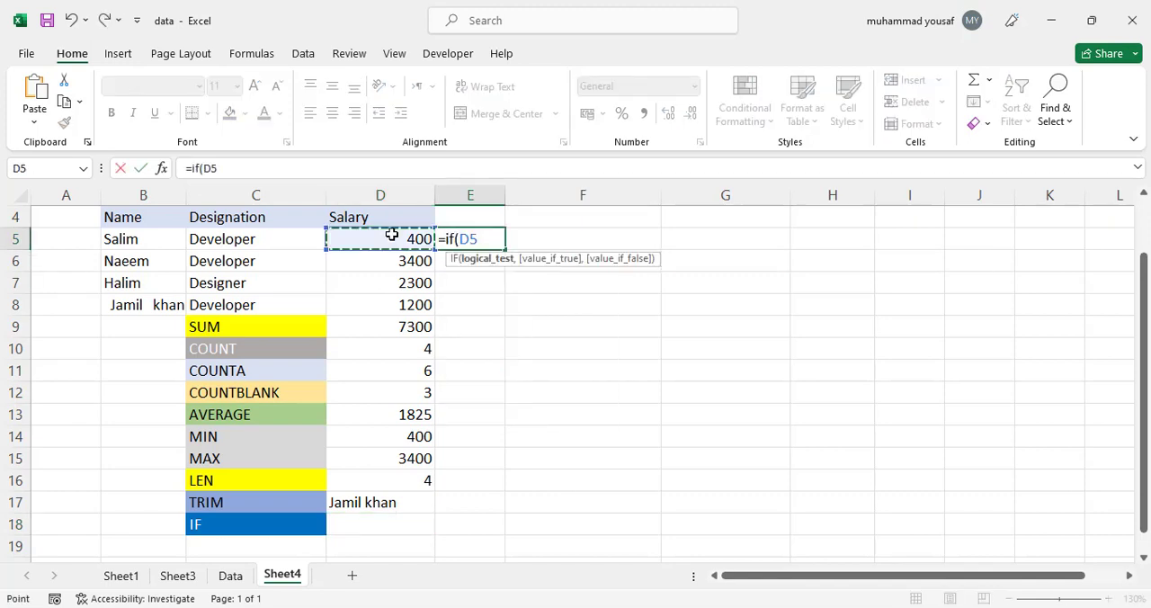
pyautogui.write('>200')
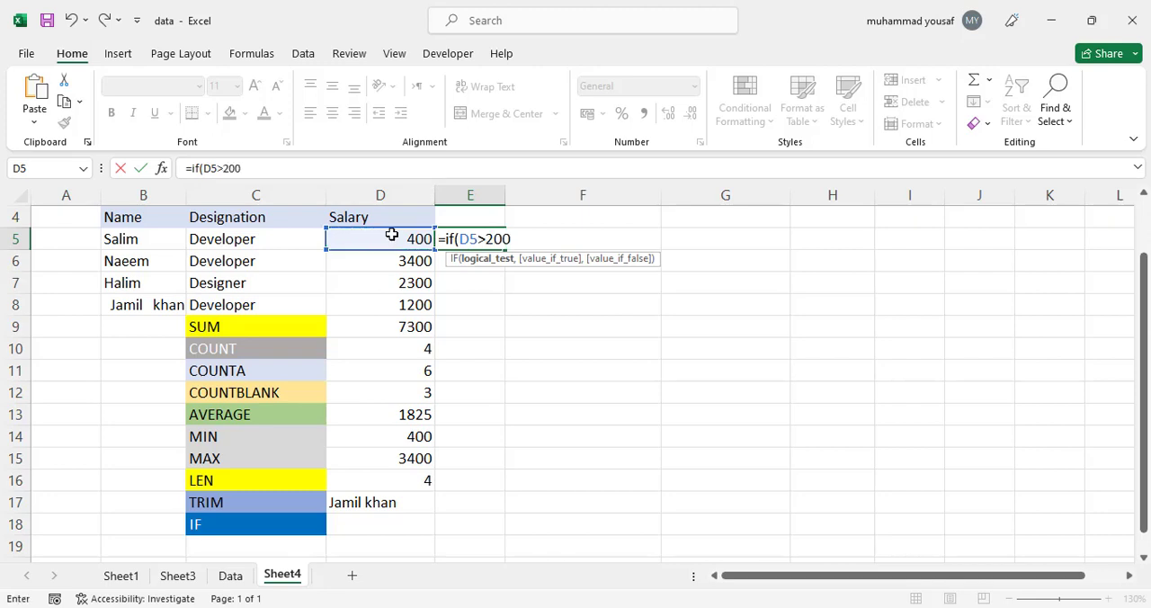
pyautogui.write('0,')
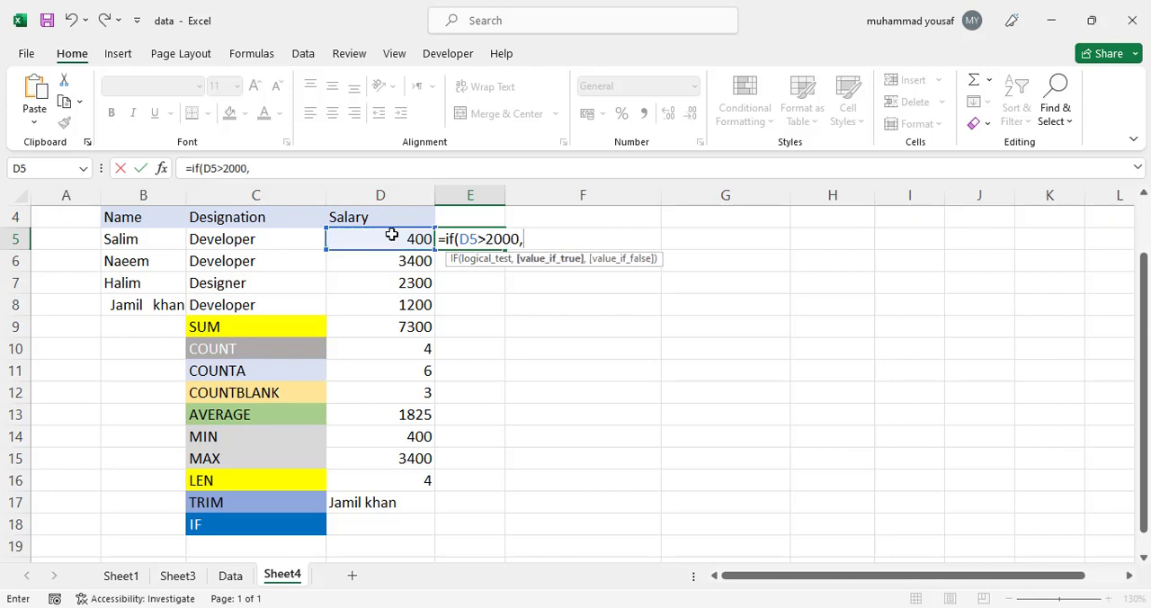
pyautogui.write('"hIG')
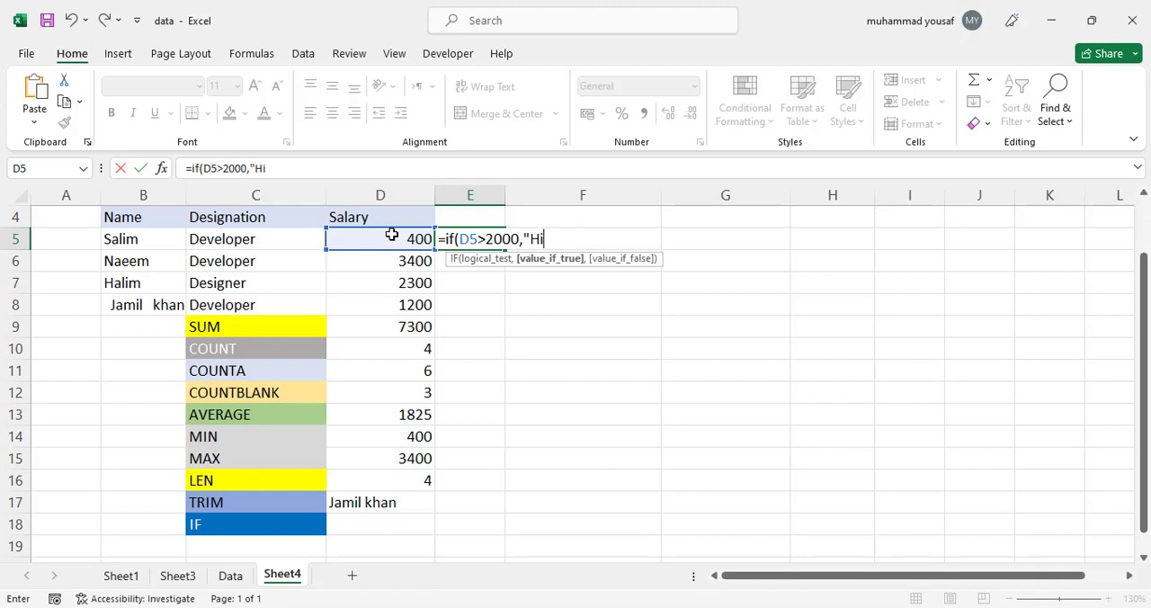
pyautogui.write('gh",')
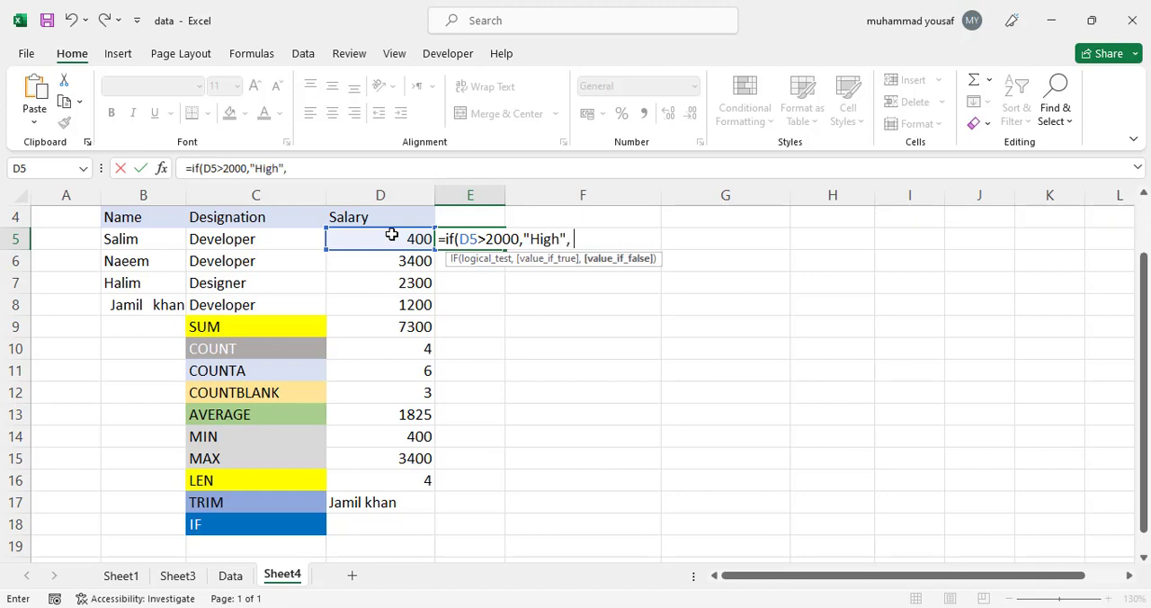
pyautogui.write('"Low")')
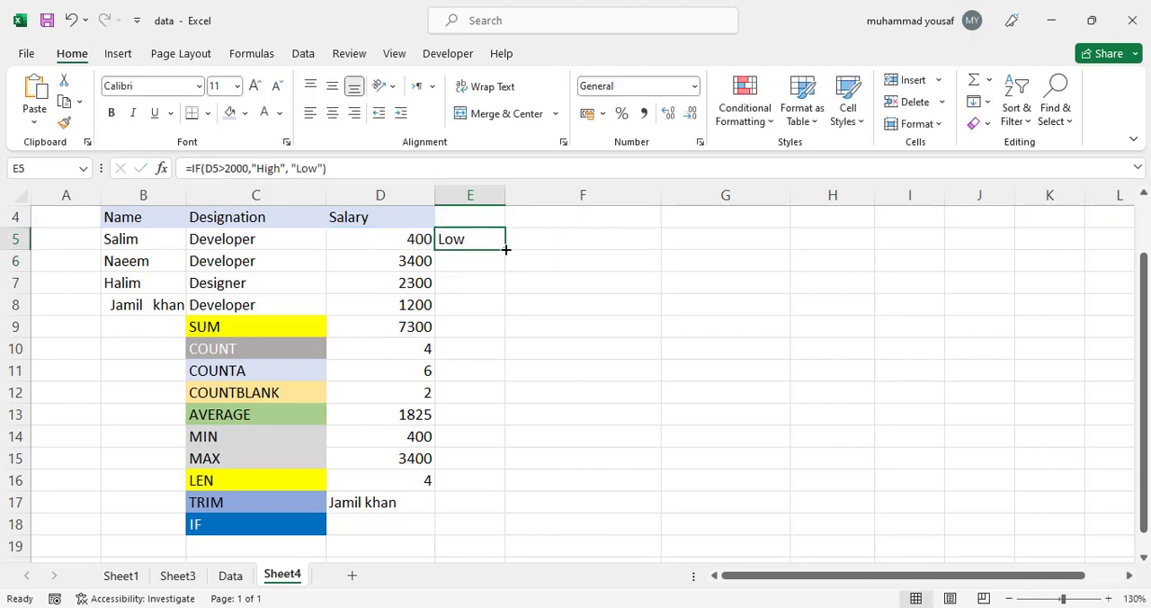
# Fill the IF formula from E5 down to E8 so the salaries read Low, High, High, Low.
pyautogui.moveTo(507, 250); pyautogui.dragTo(496, 310)
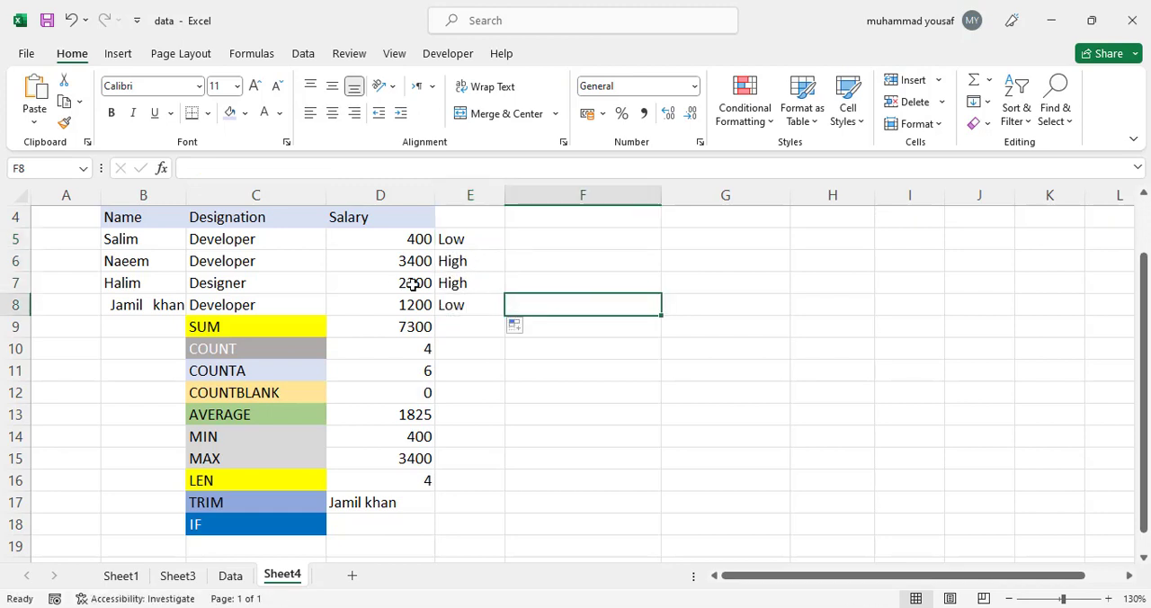
pyautogui.click(470, 304)
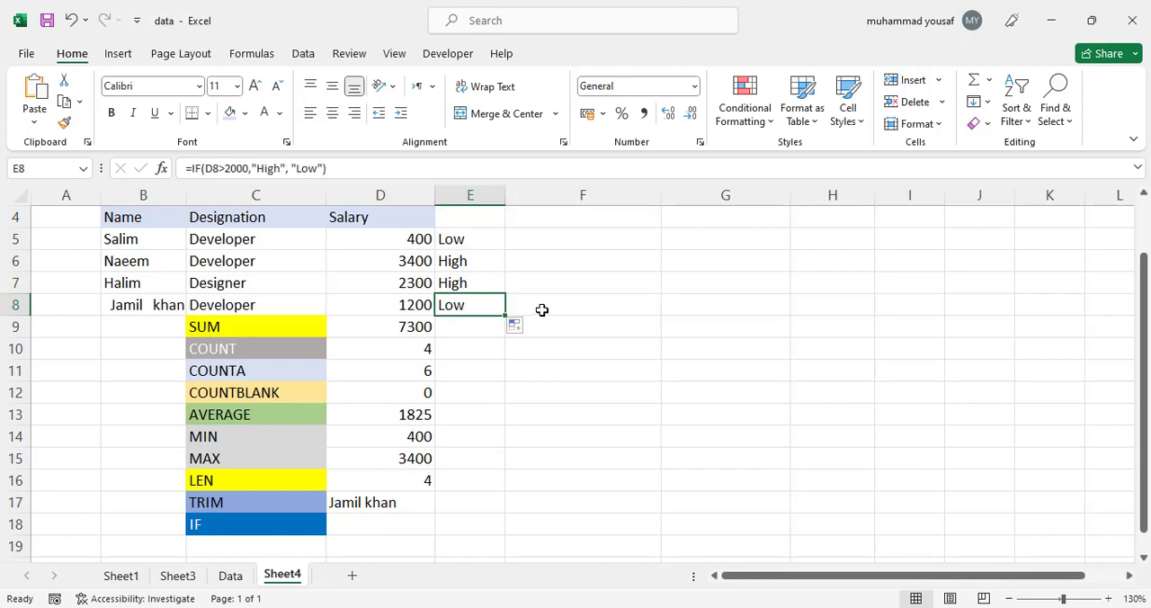
pyautogui.moveTo(543, 311)
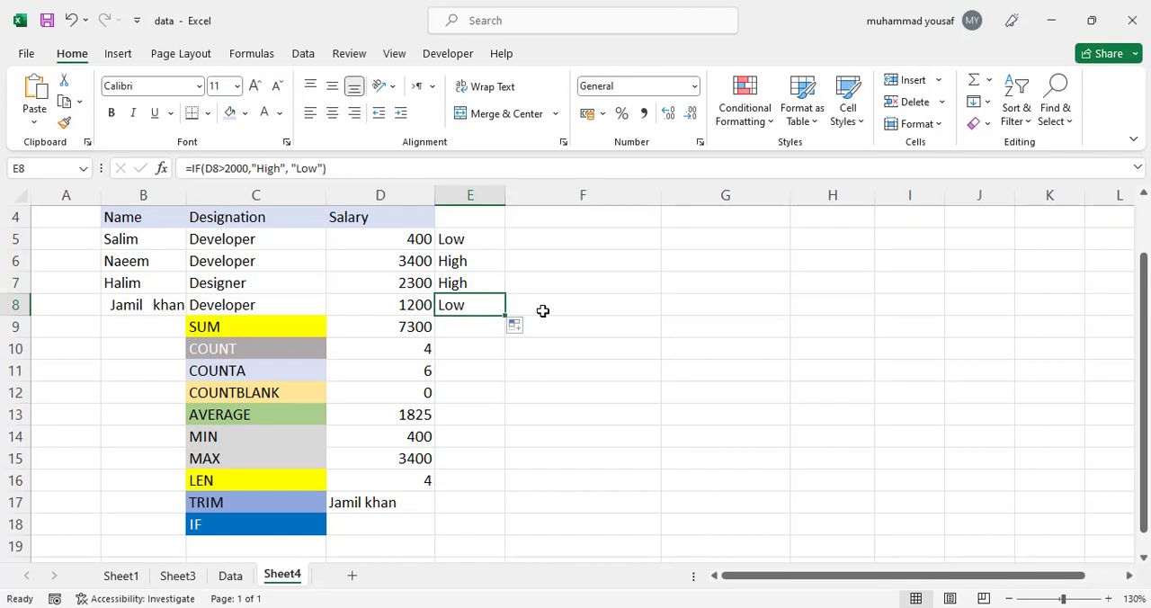